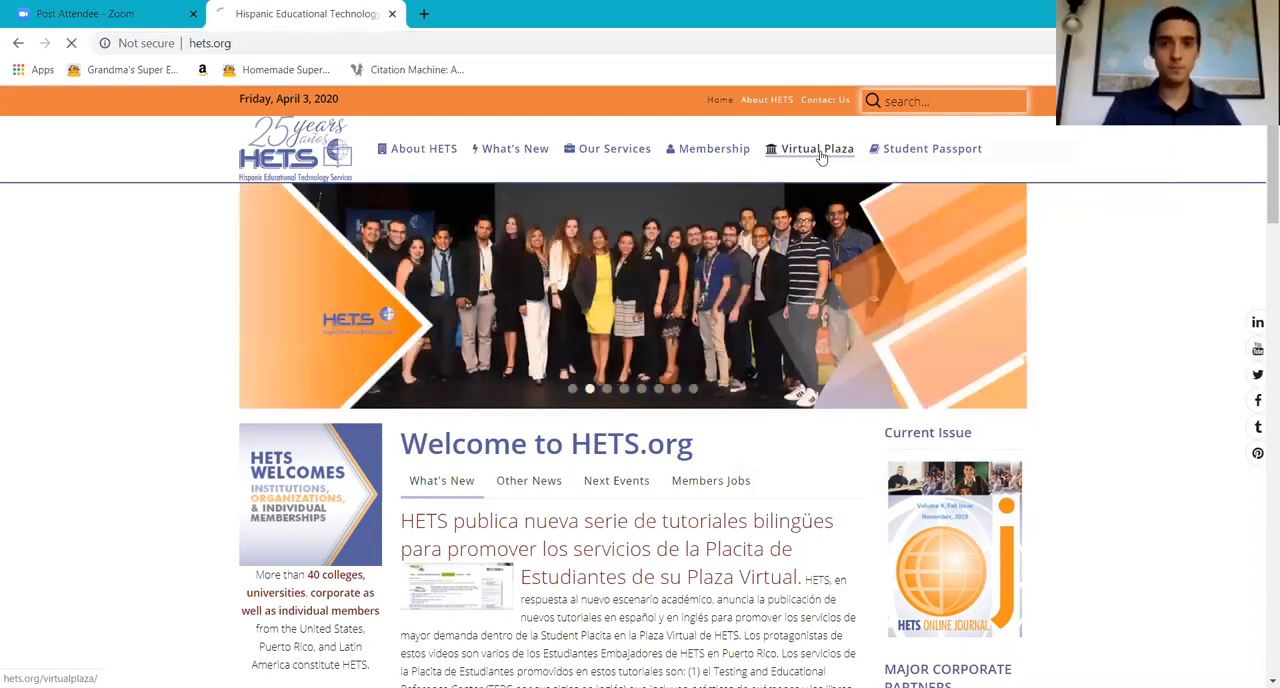
Go to the Virtual Plaza portal from HETS.org and scroll down to the Student Placita panel.
click(816, 148)
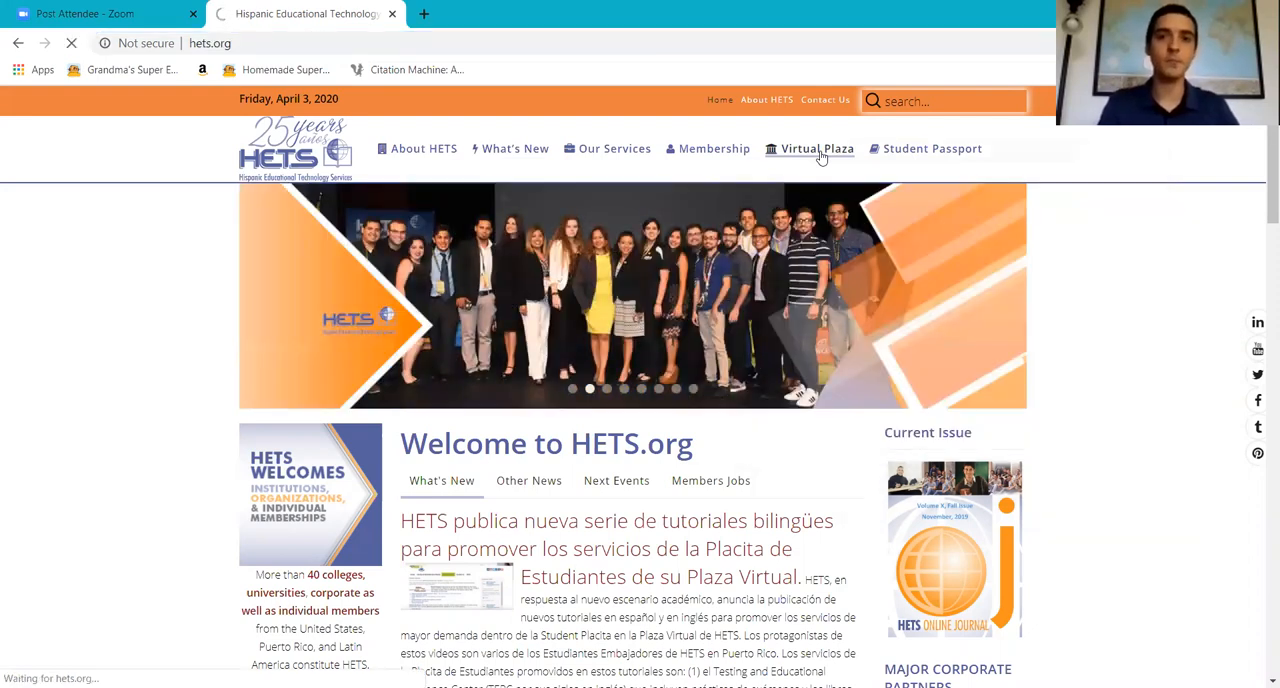
click(816, 148)
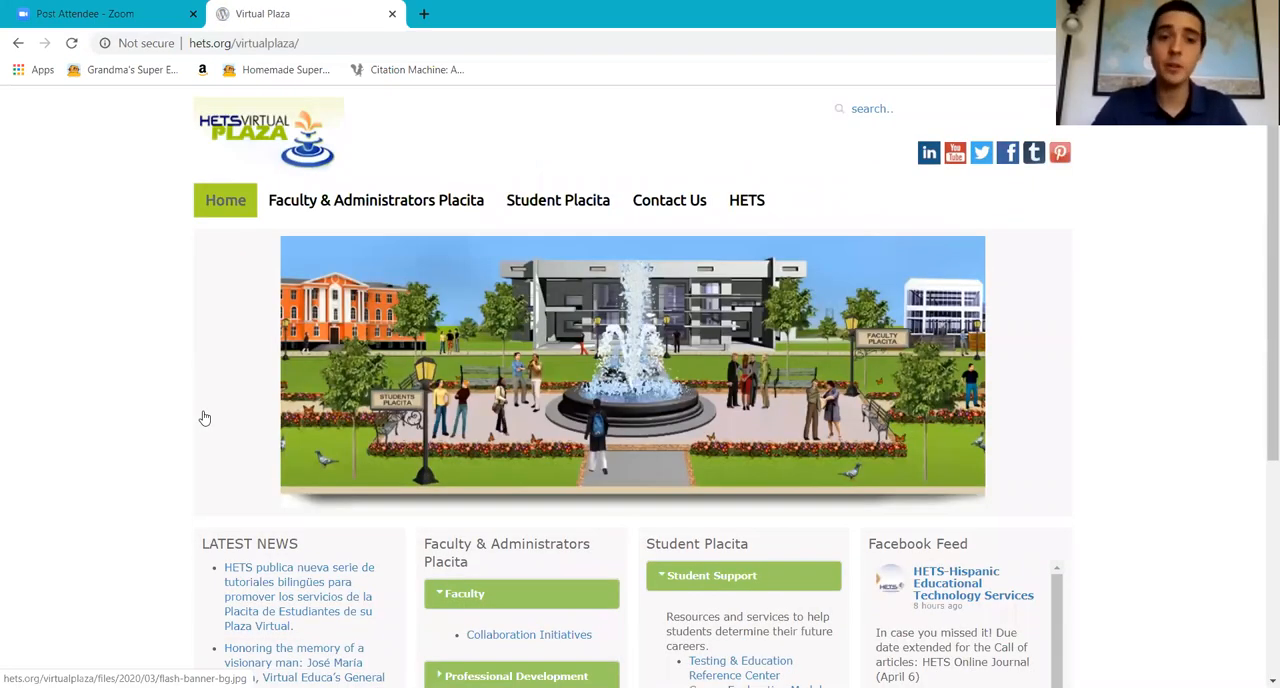
scroll(down, 3)
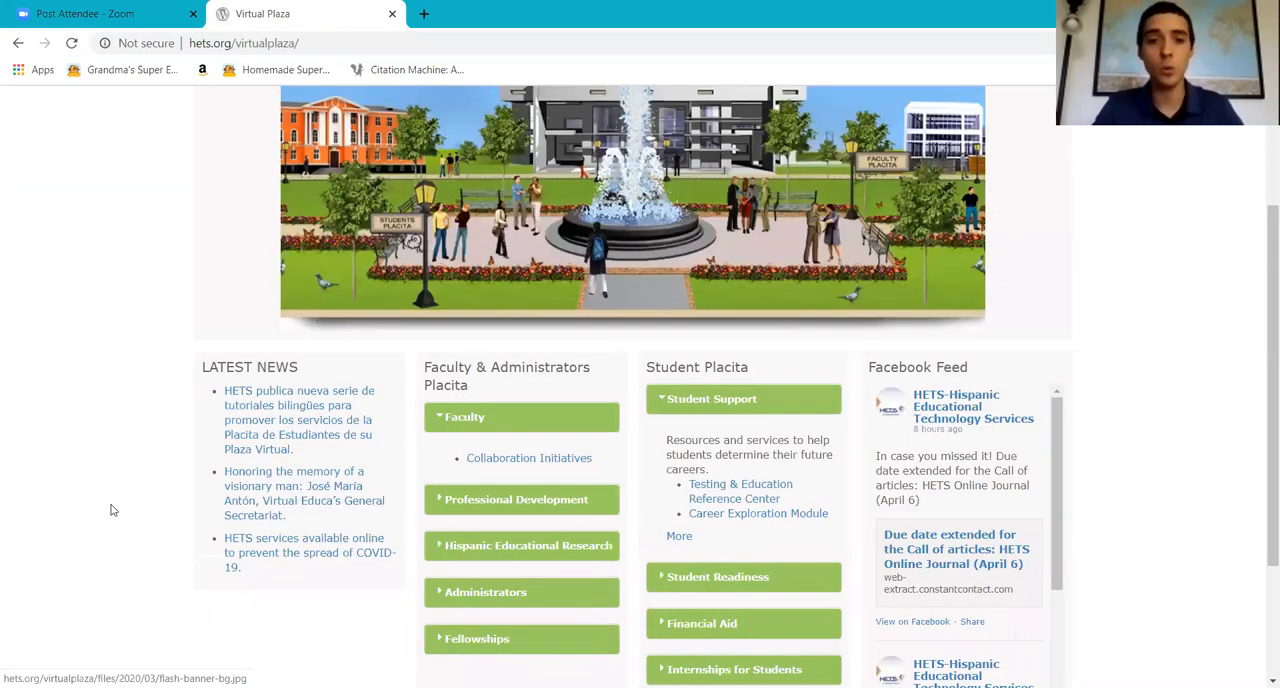
scroll(down, 3)
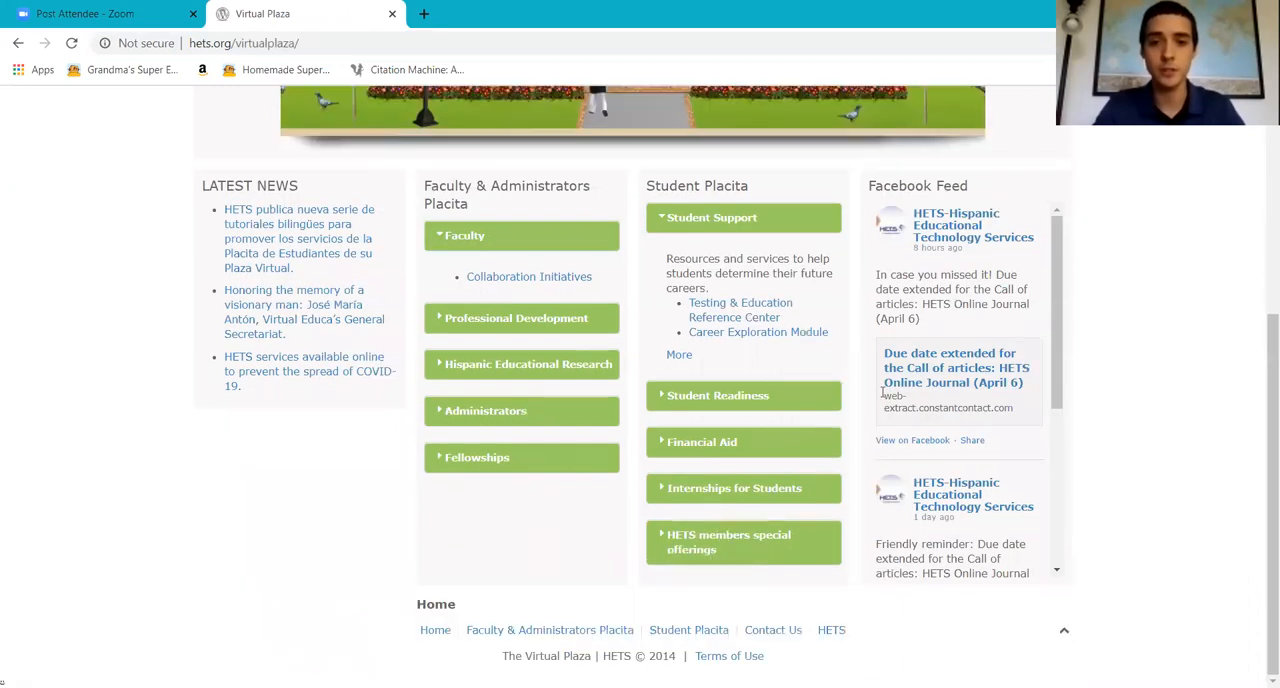
mouse_move(730, 372)
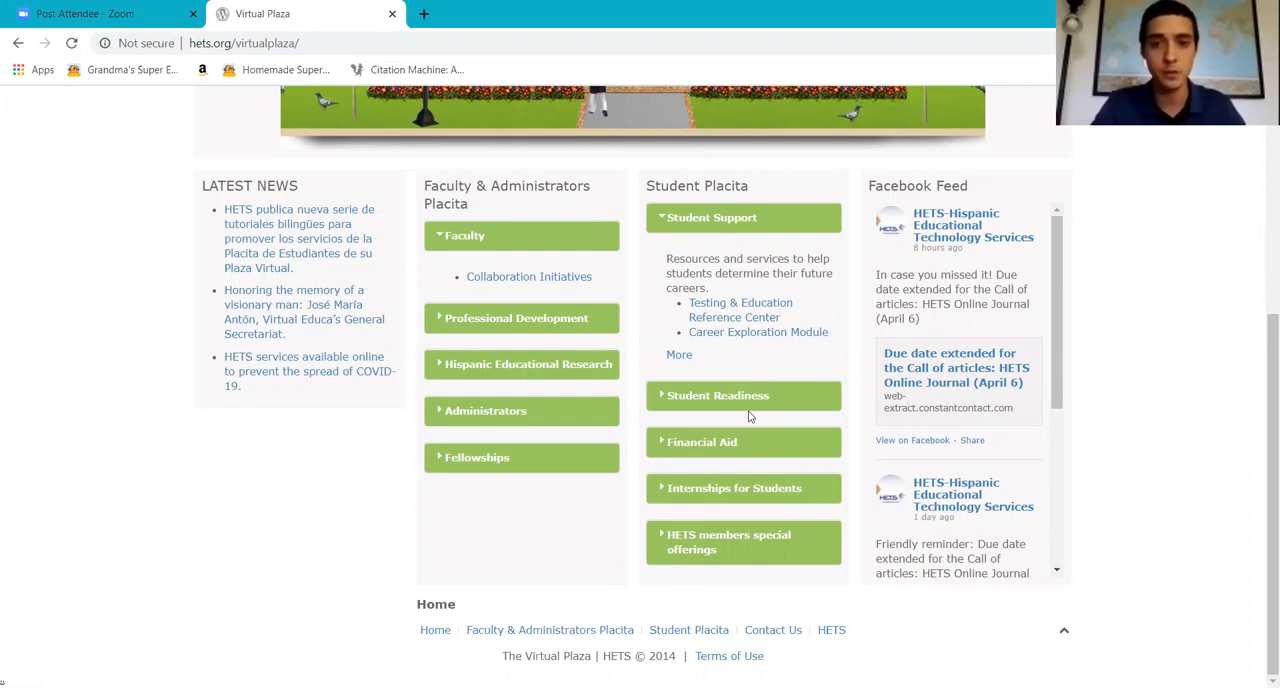
mouse_move(716, 232)
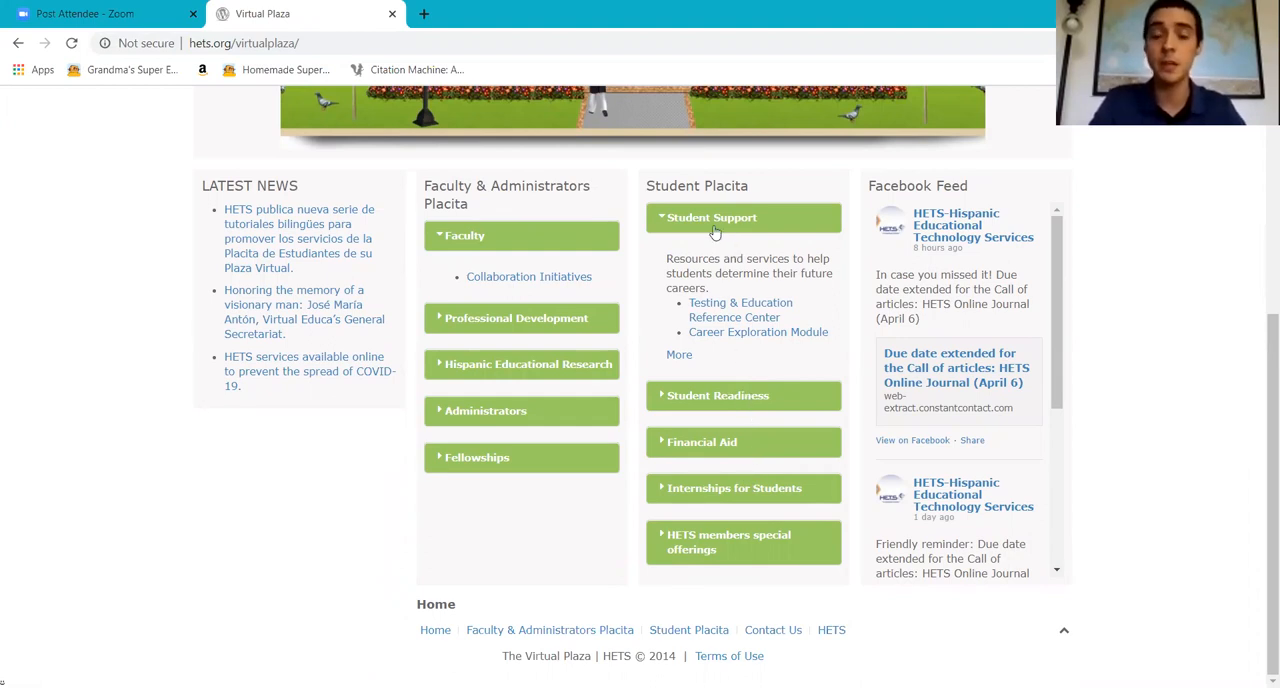
mouse_move(696, 230)
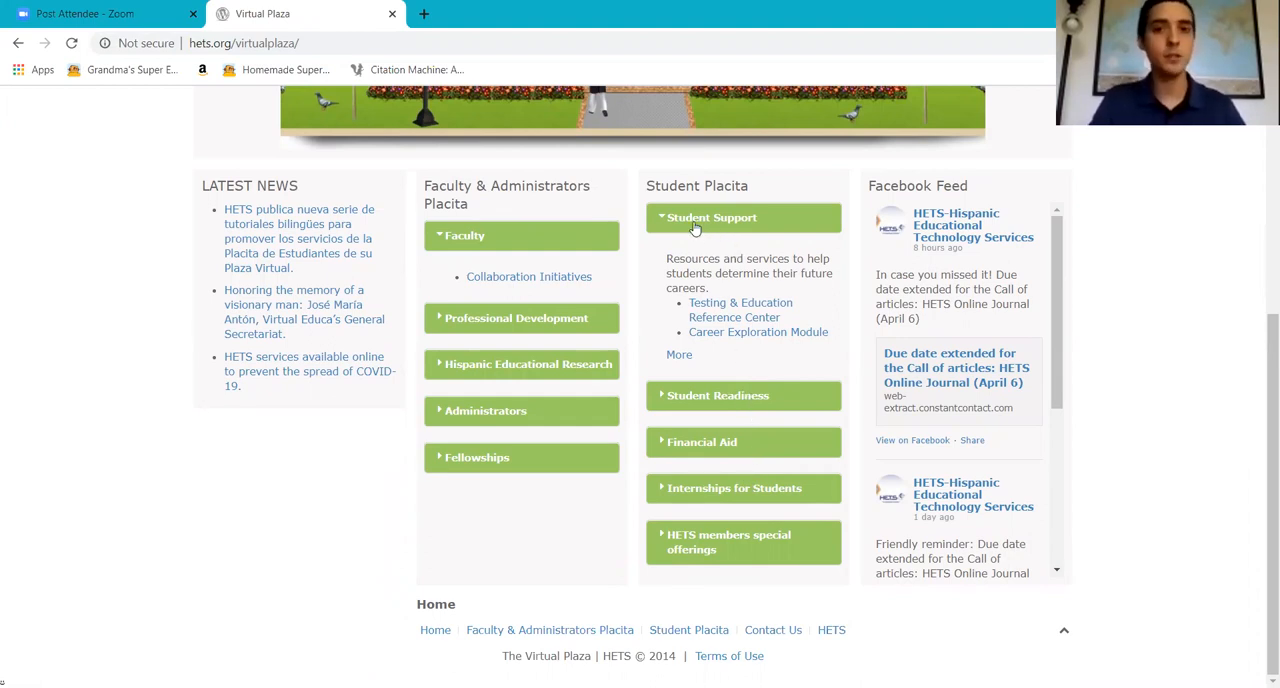
mouse_move(680, 358)
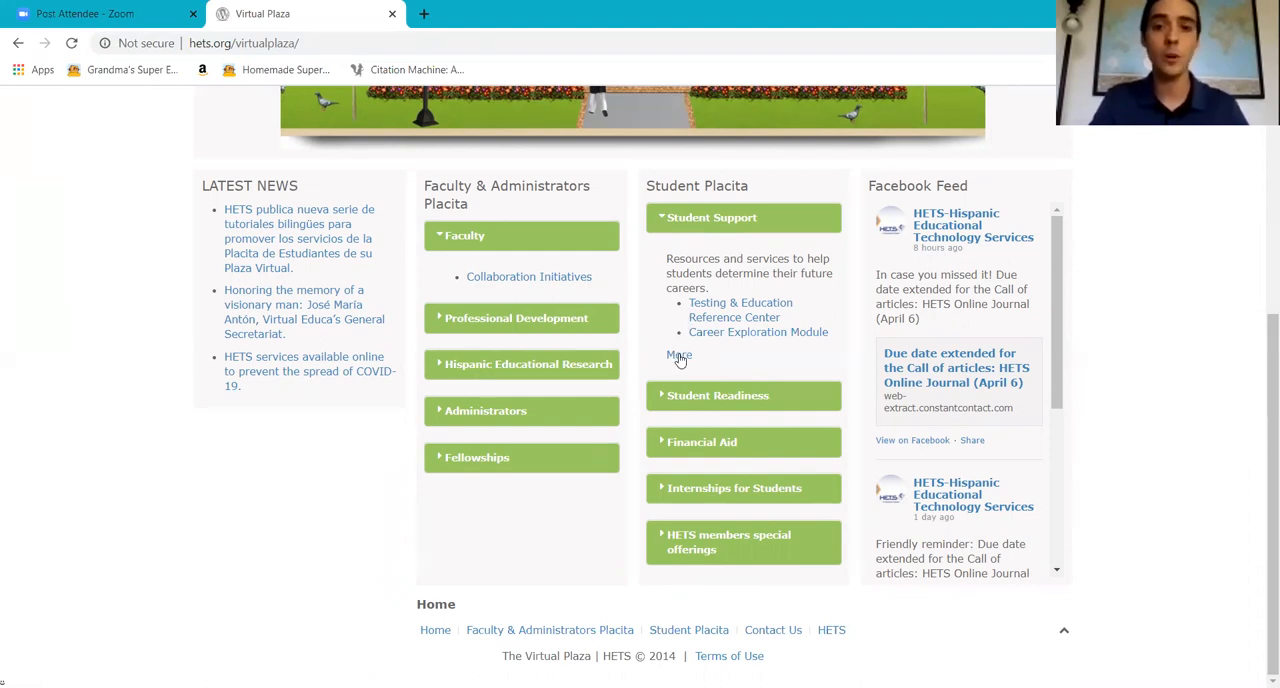
mouse_move(680, 356)
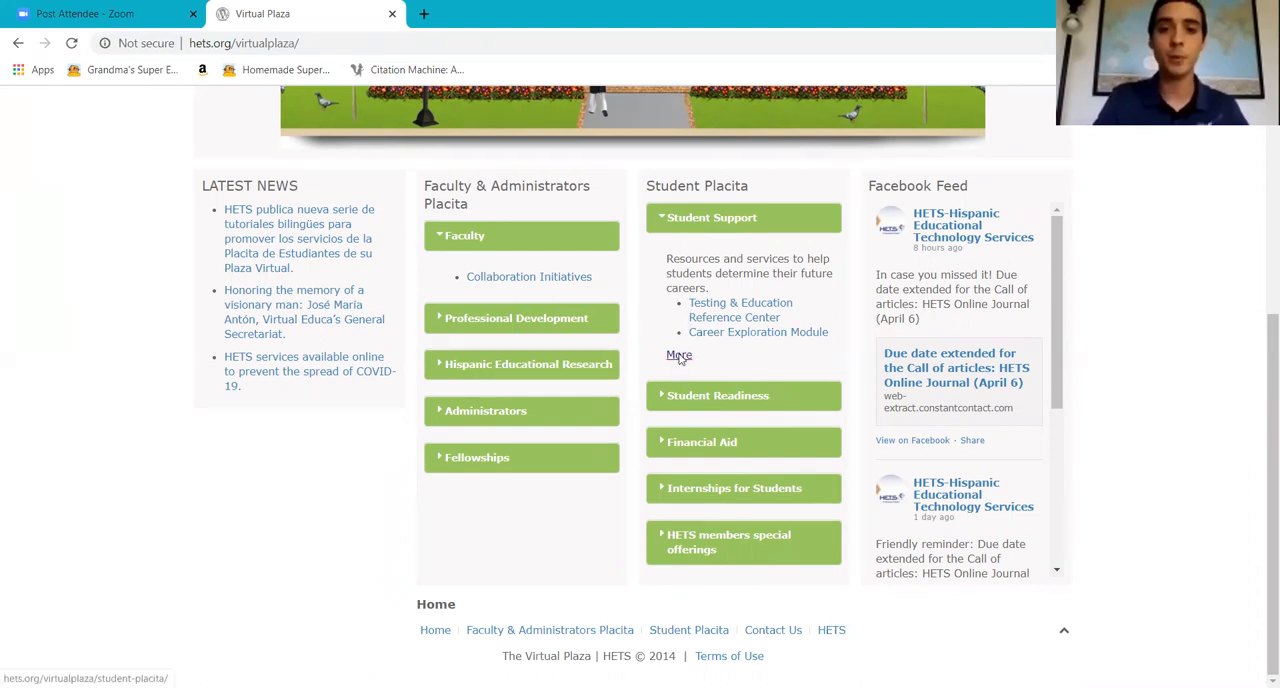
Open the full Student Placita resource list via More under Student Support and look it over.
click(680, 356)
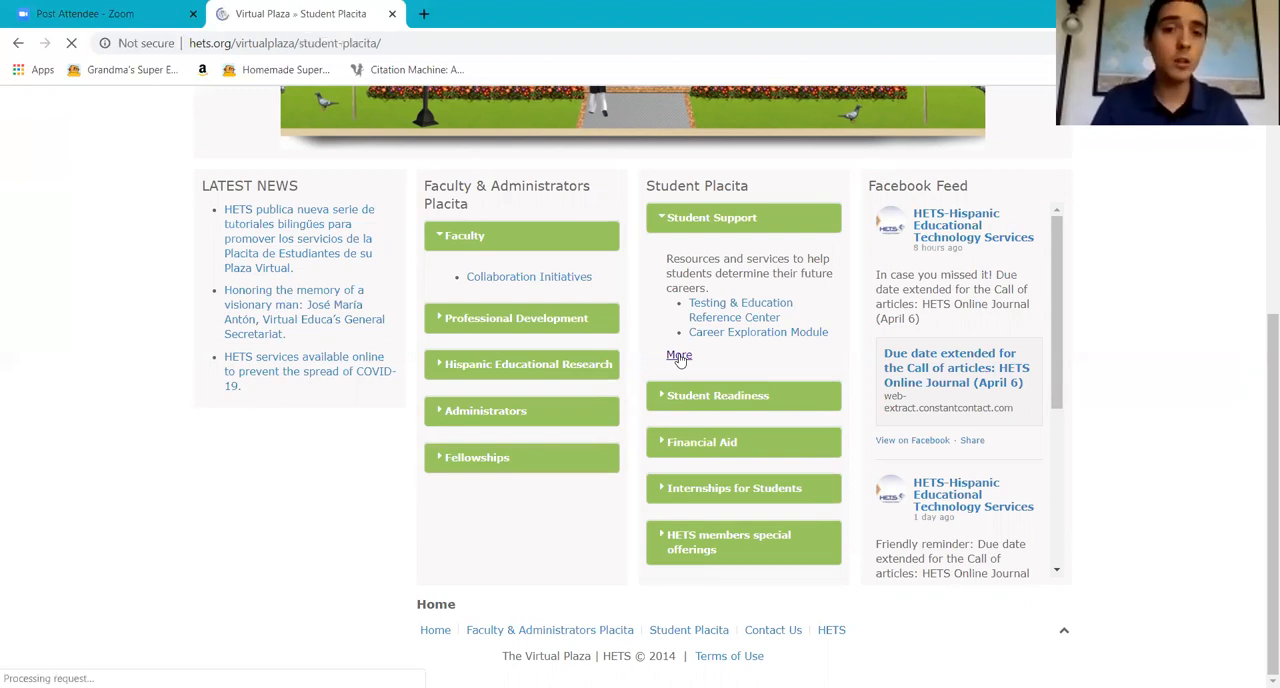
click(680, 356)
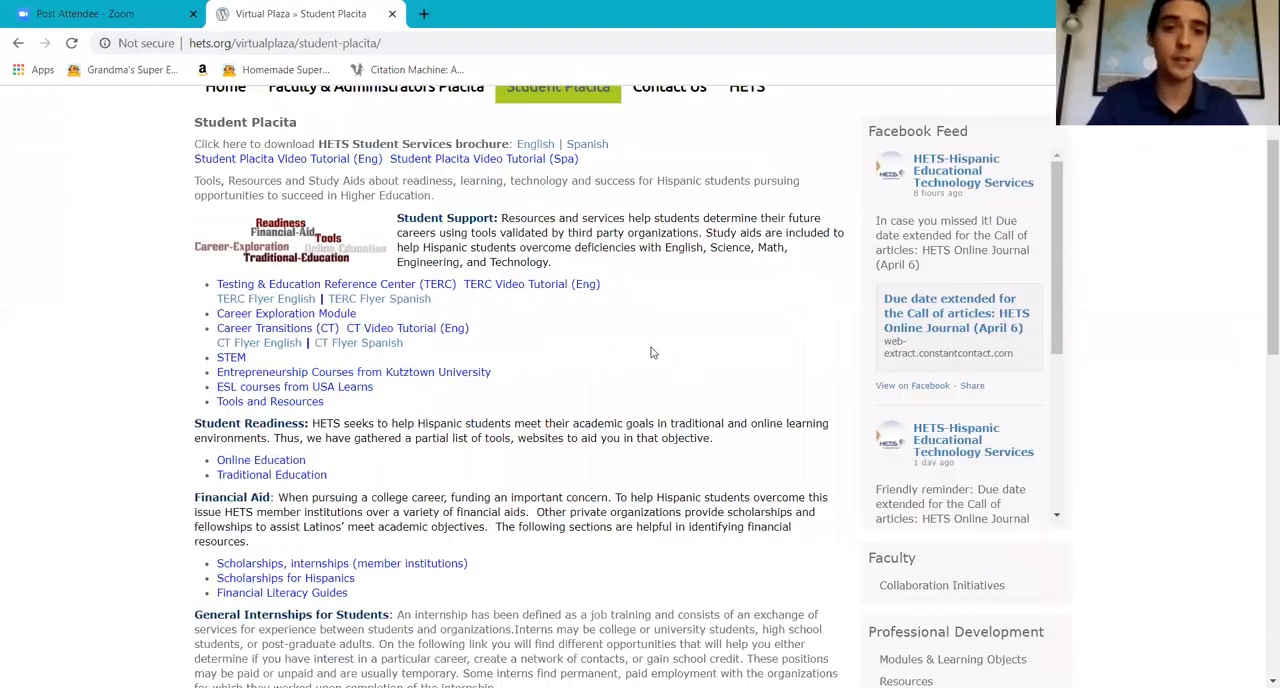
scroll(down, 3)
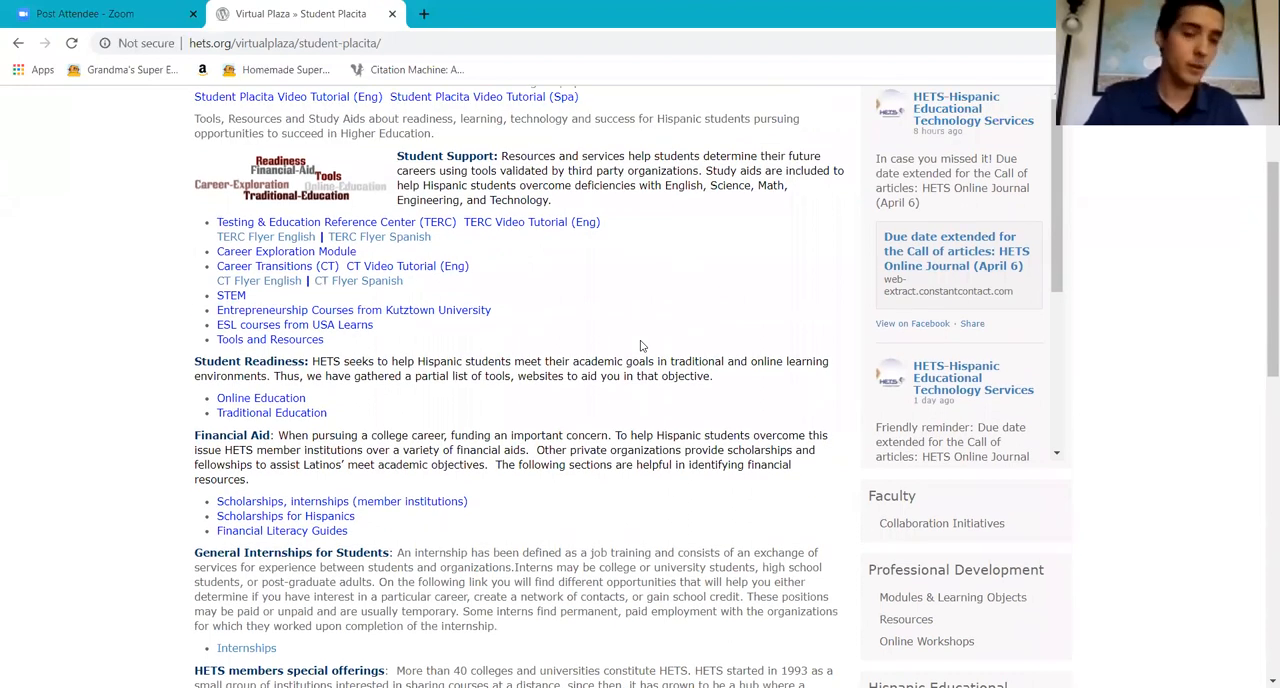
scroll(up, 3)
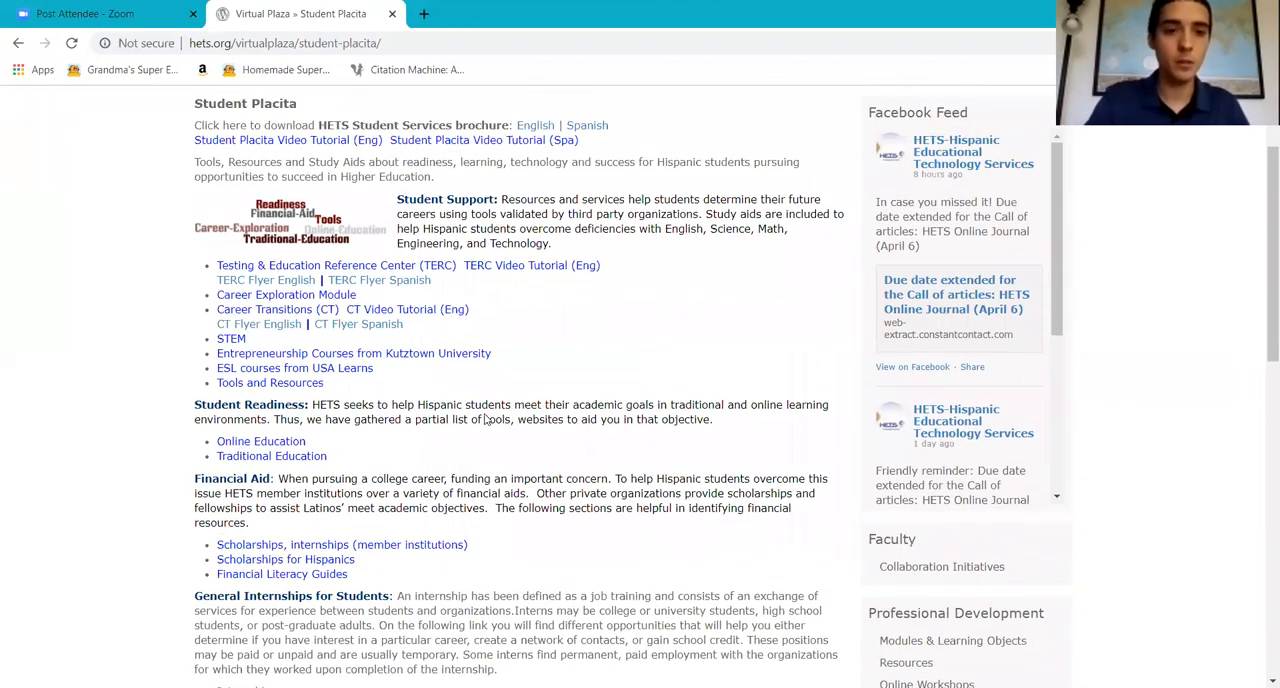
scroll(down, 3)
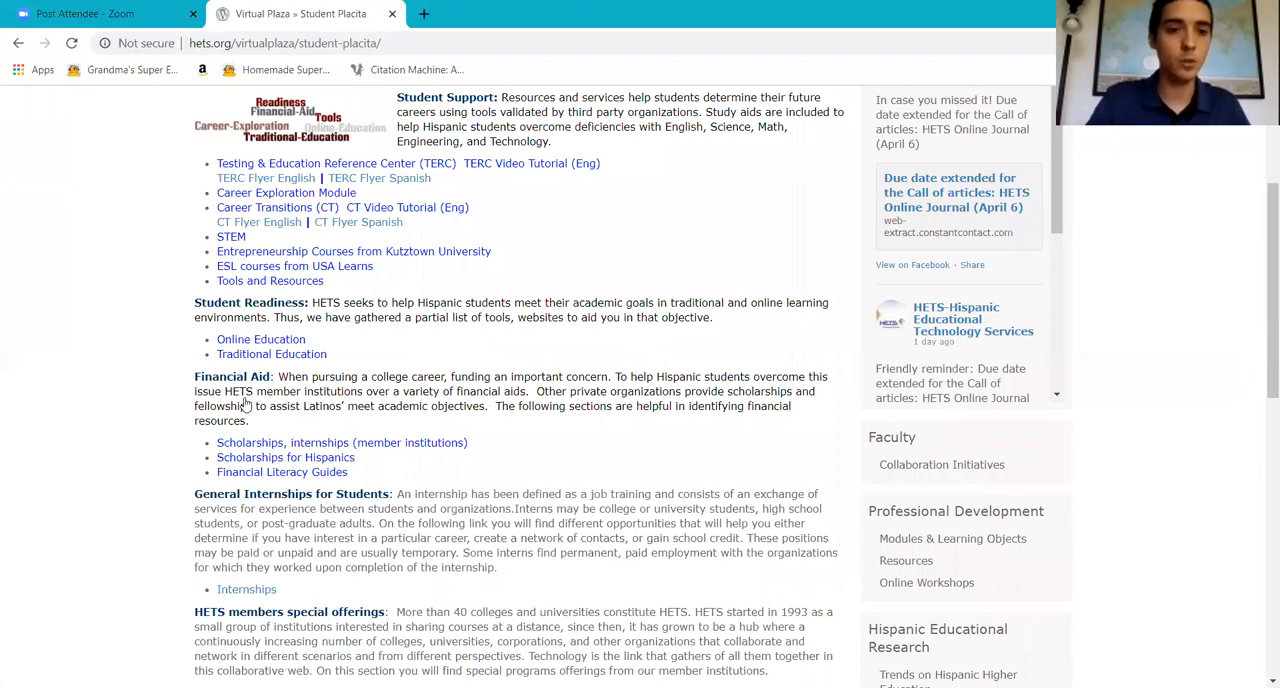
scroll(up, 3)
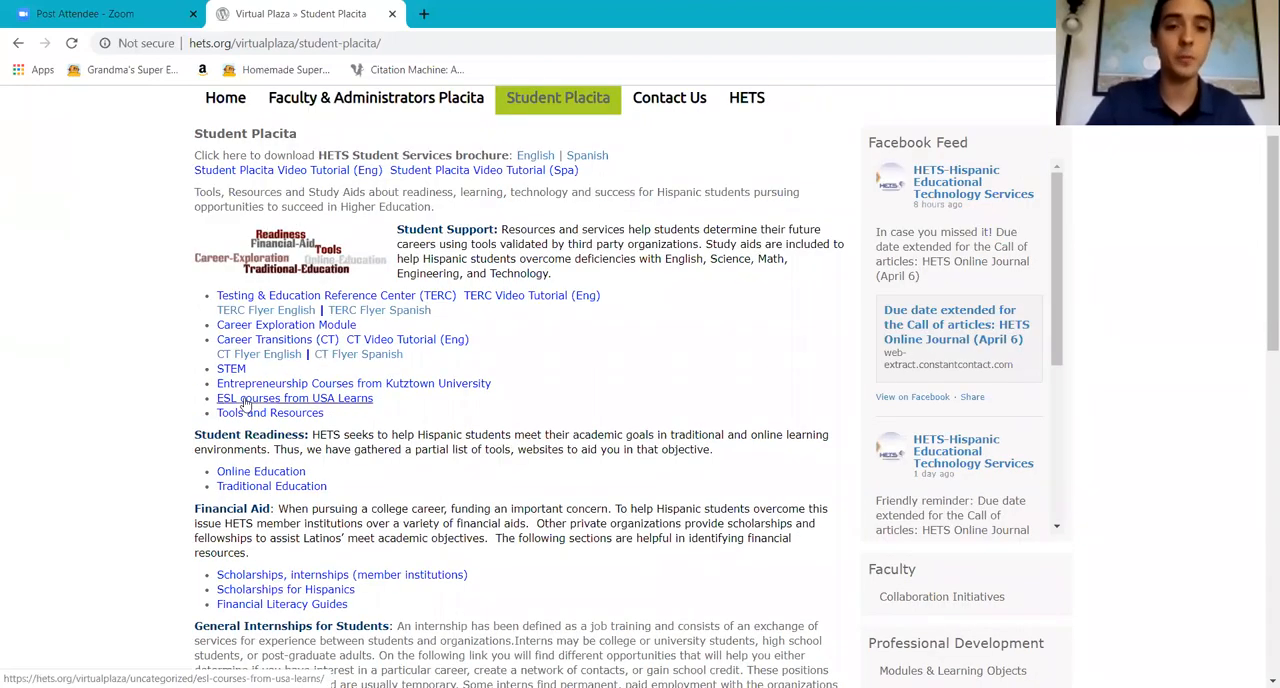
click(294, 398)
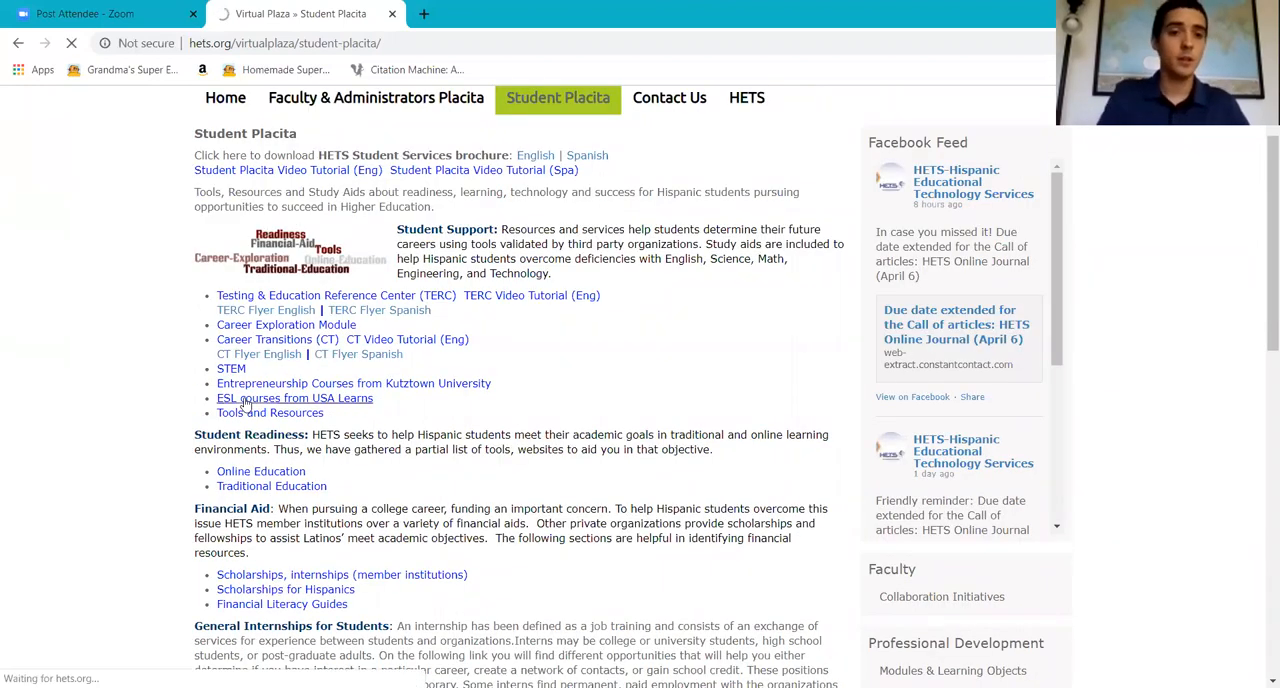
Read the 'ESL courses from USA Learns' article and follow its 'access here' link to usalearns.org.
click(294, 398)
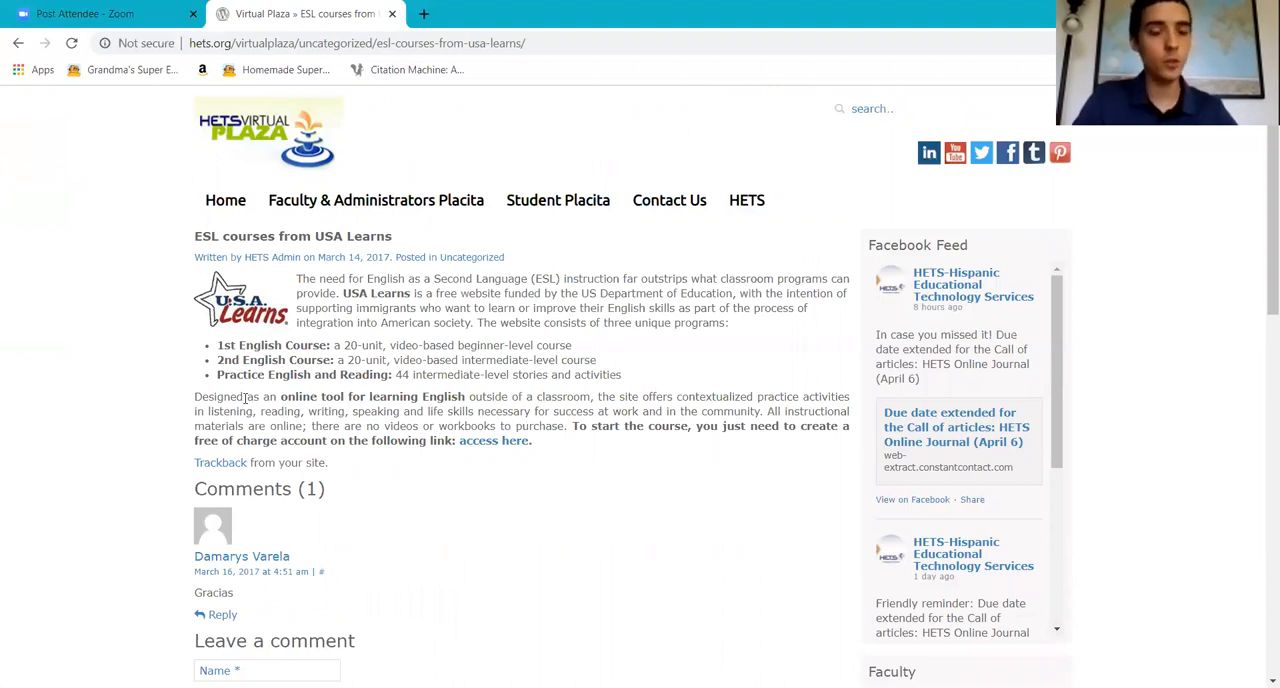
mouse_move(522, 420)
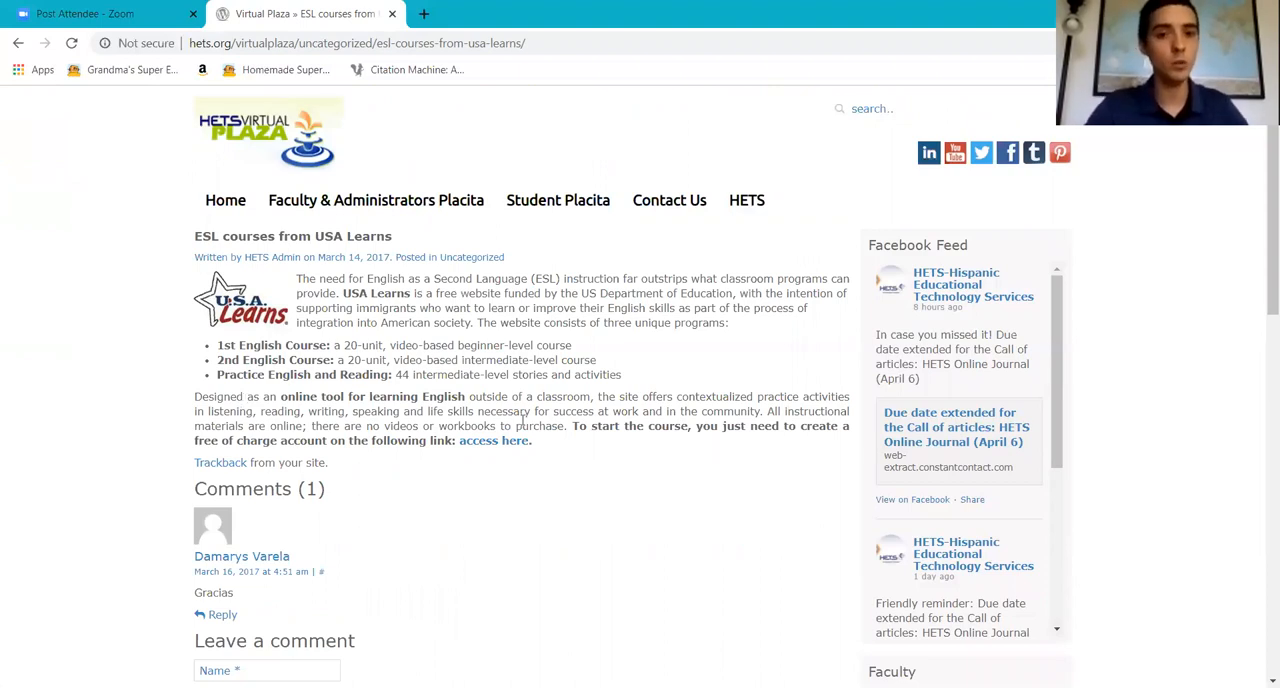
mouse_move(474, 332)
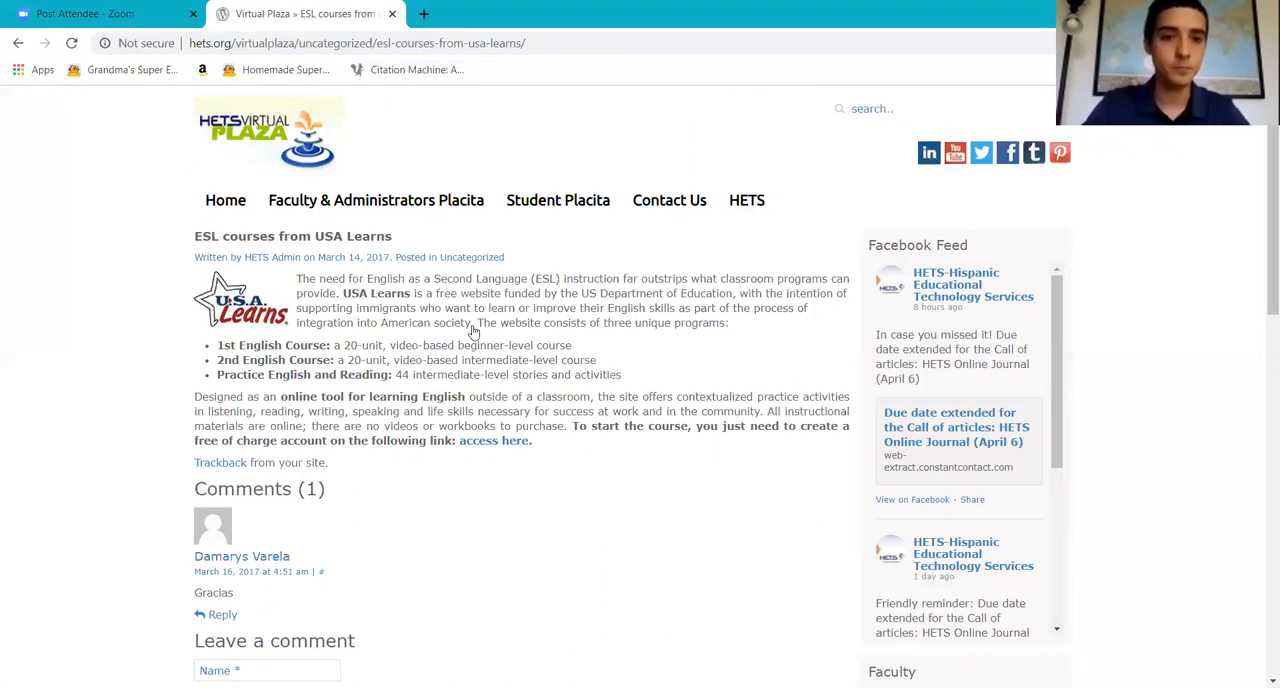
scroll(down, 3)
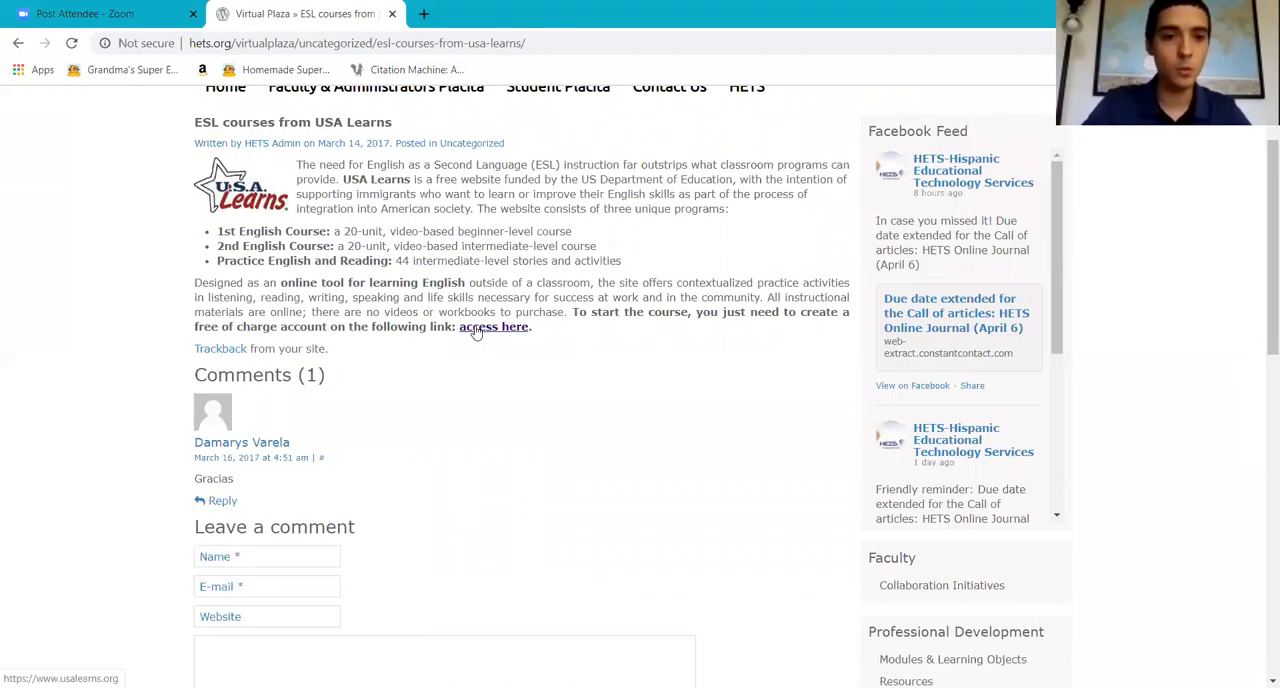
click(494, 326)
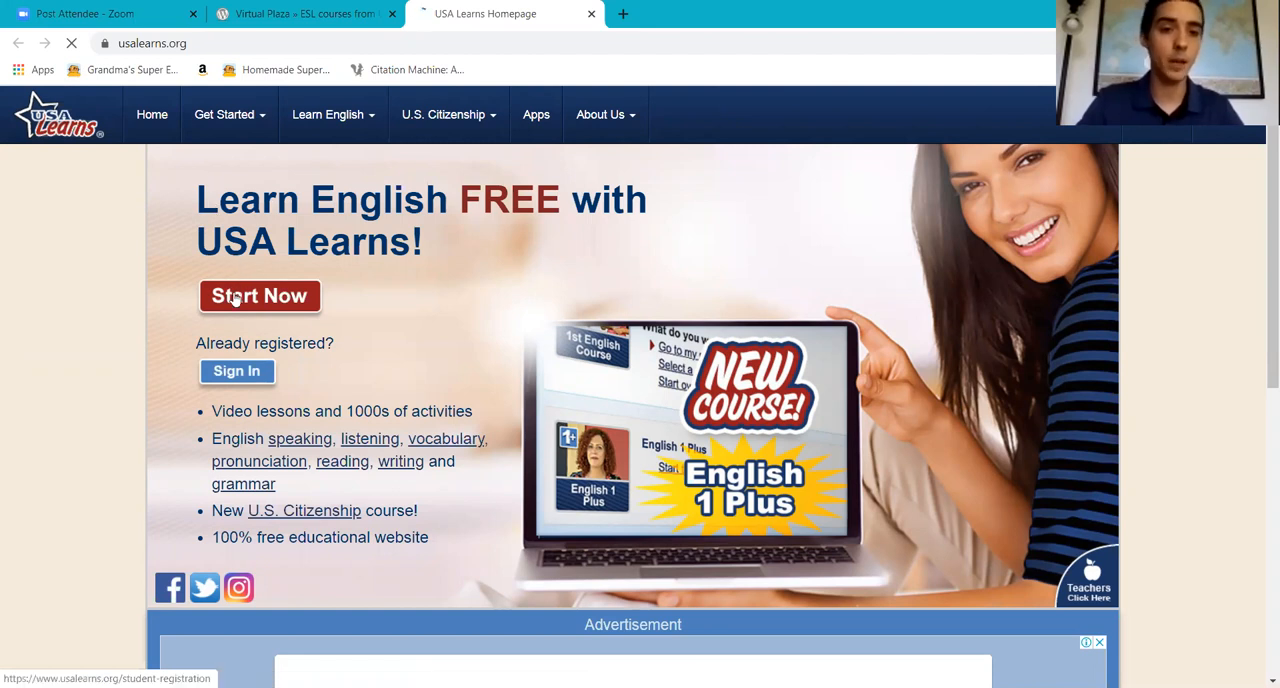
click(236, 372)
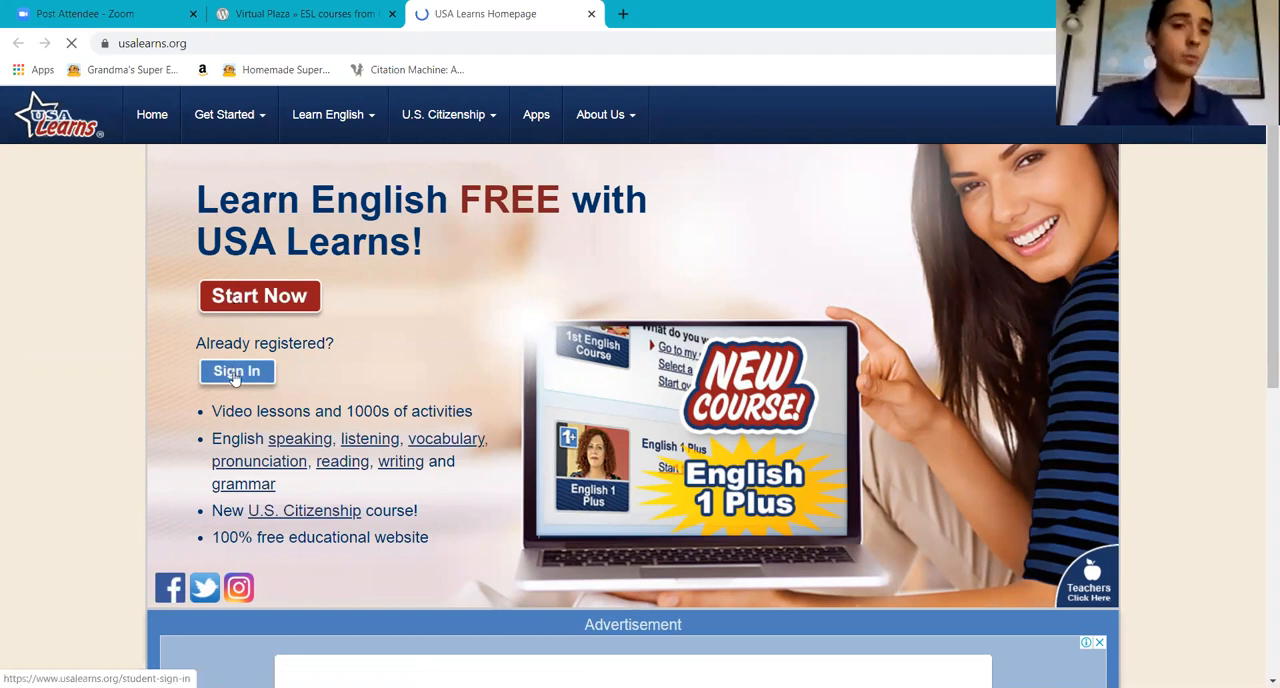
click(236, 372)
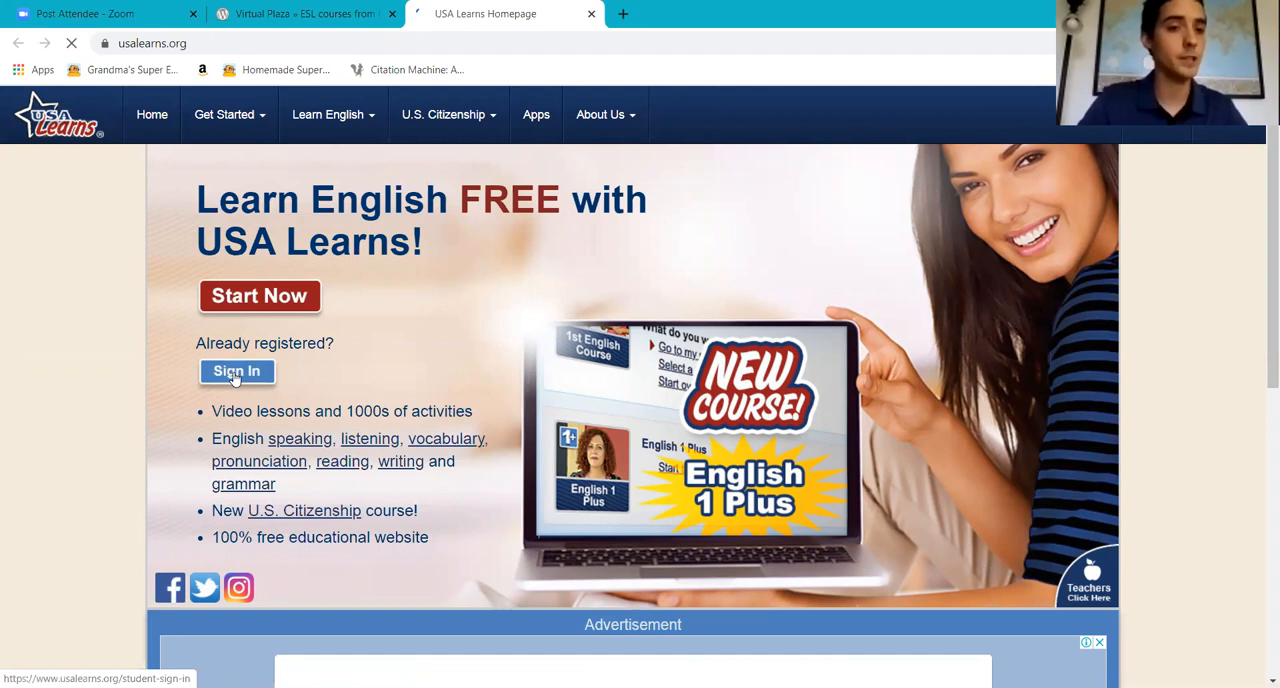
click(236, 372)
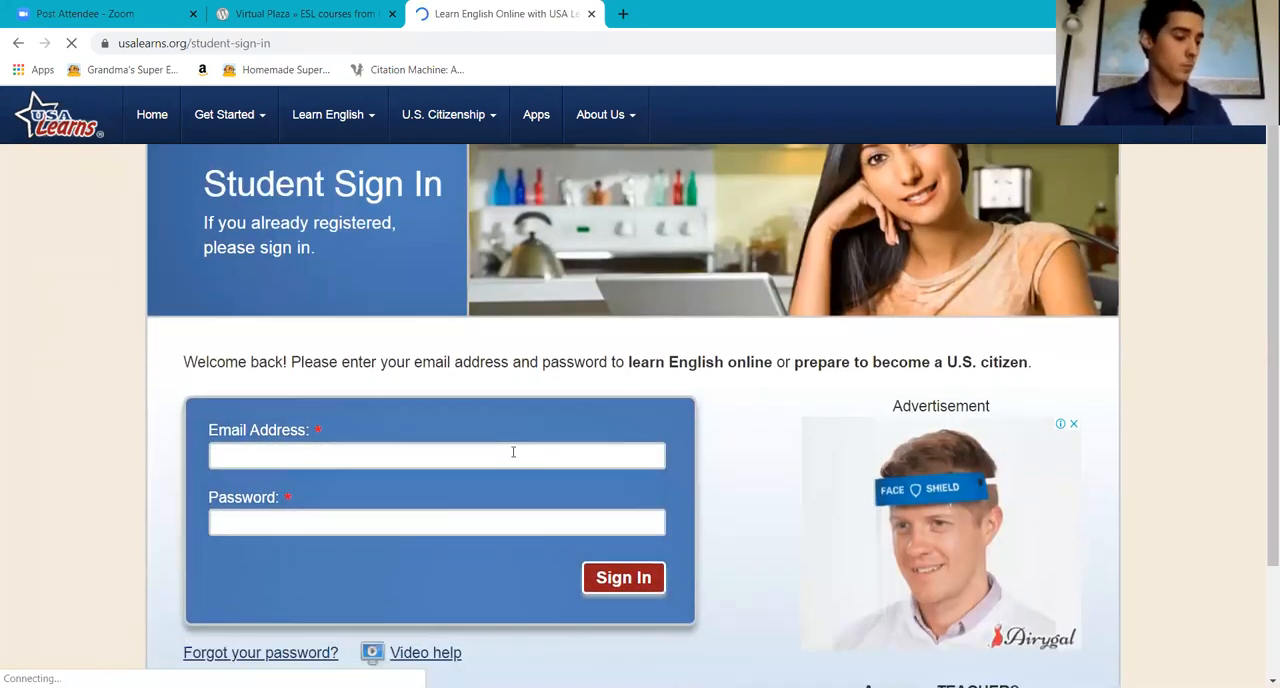
text(t)
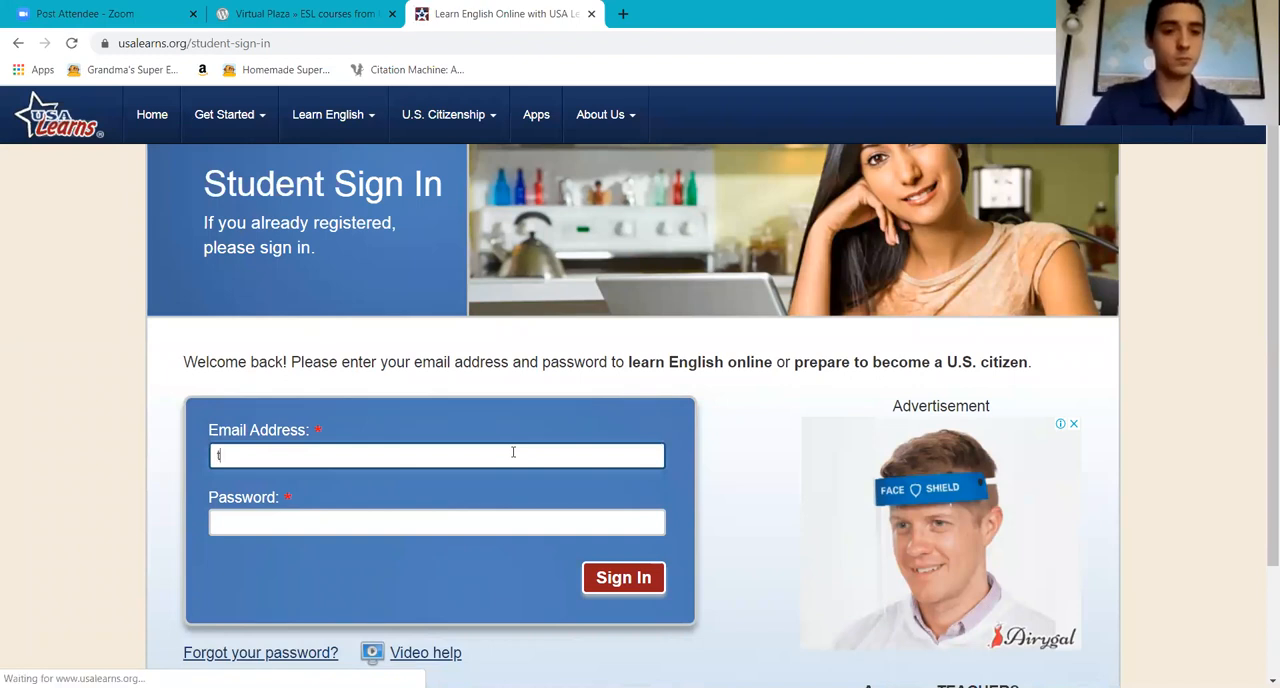
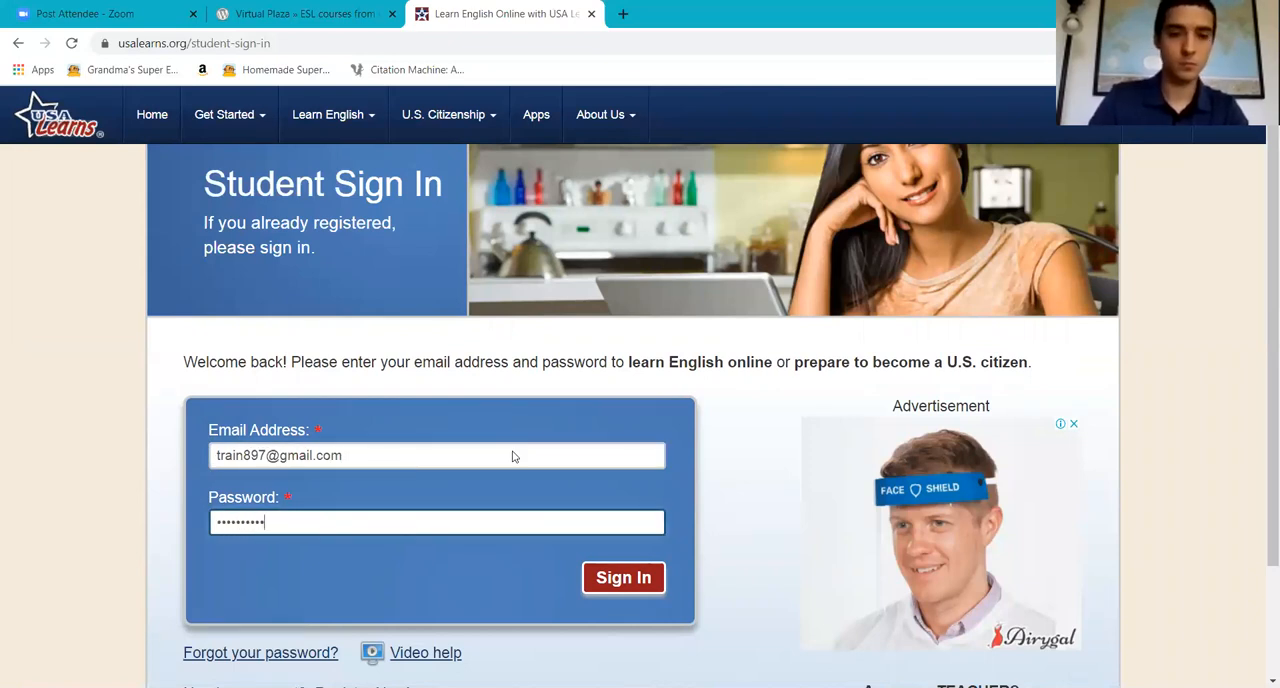
click(624, 576)
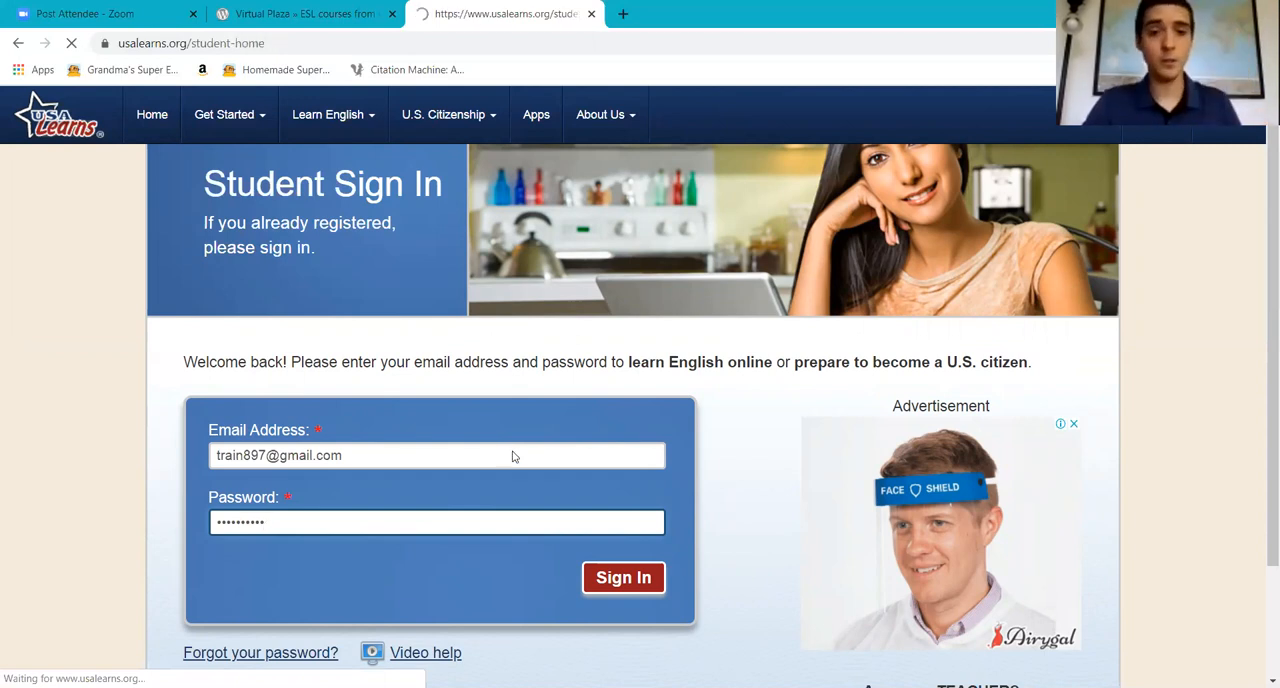
Look over the My Home page and its 1st English Course entry.
click(624, 576)
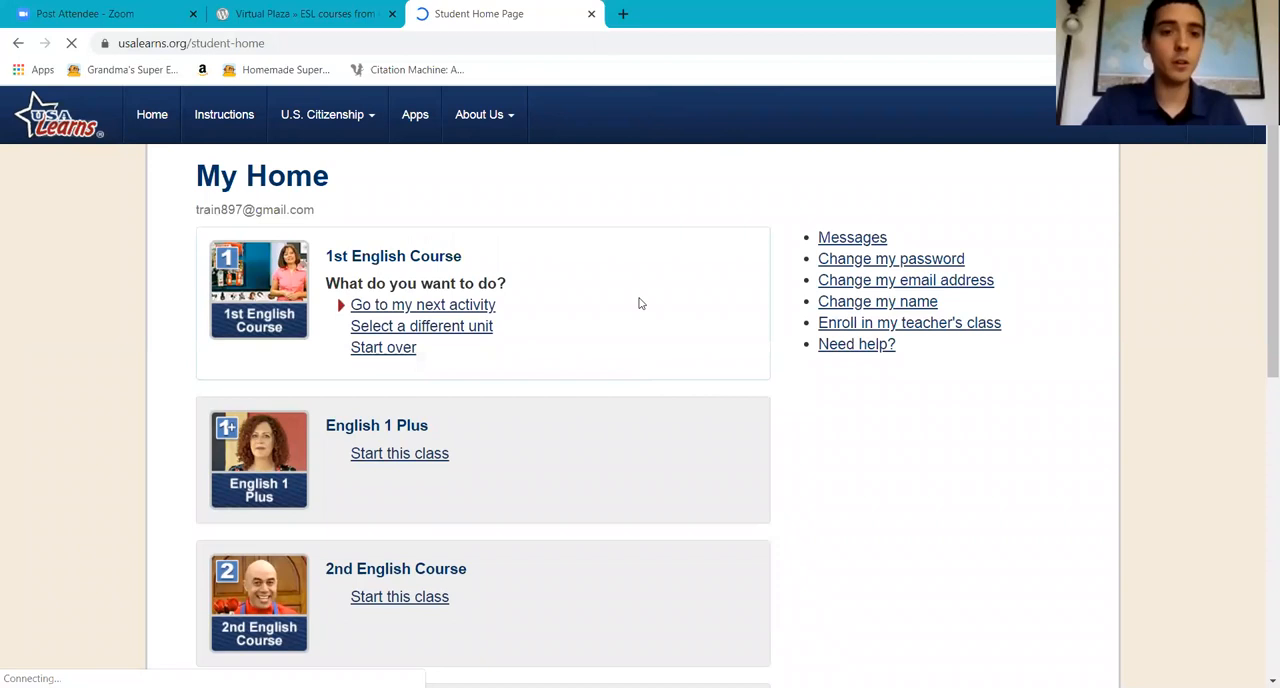
scroll(down, 3)
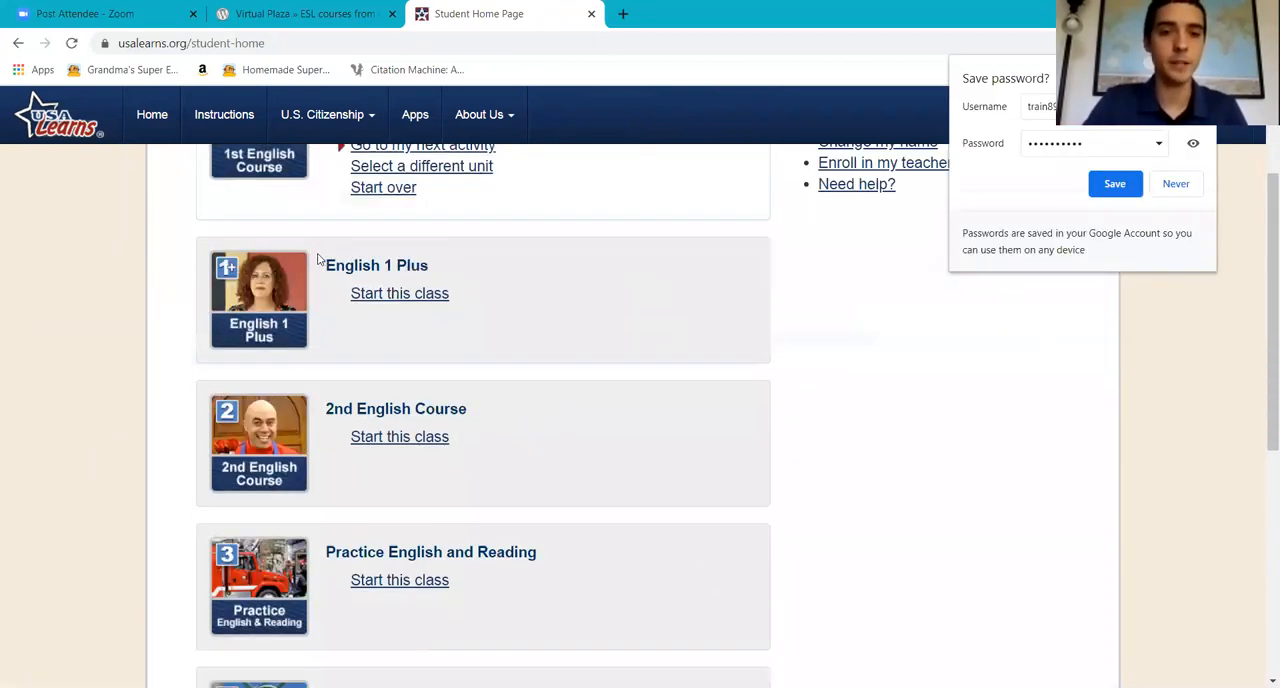
scroll(up, 3)
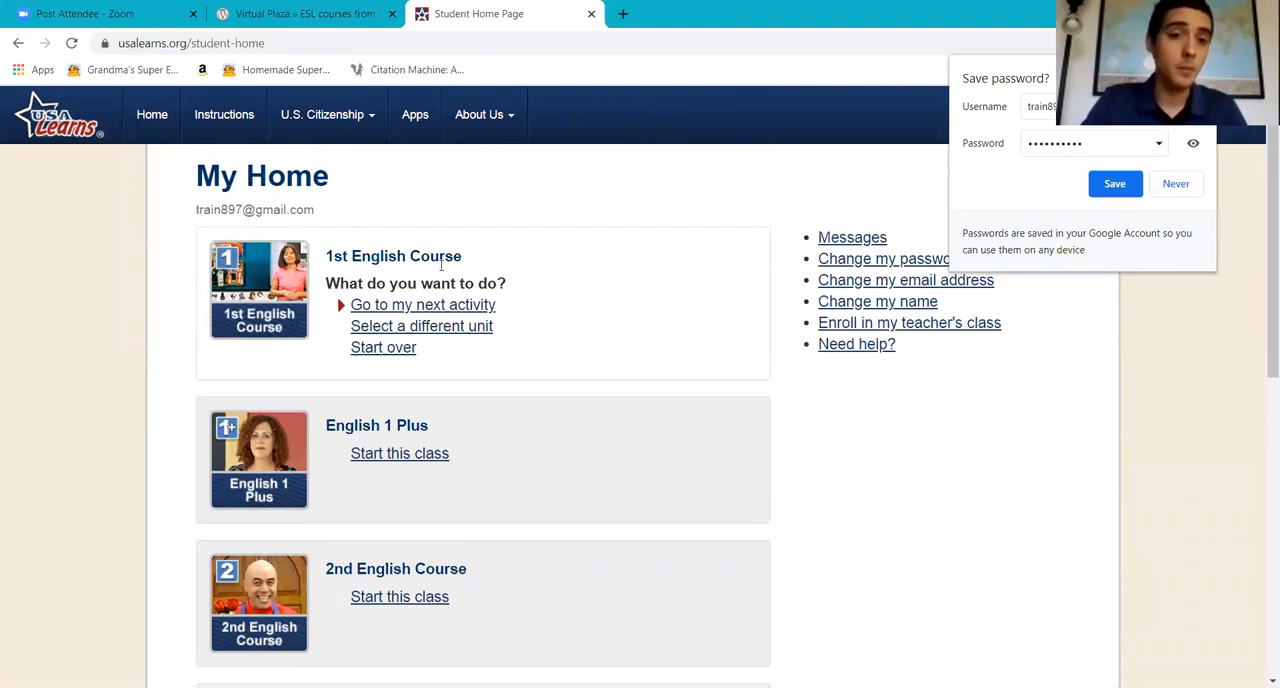
mouse_move(388, 432)
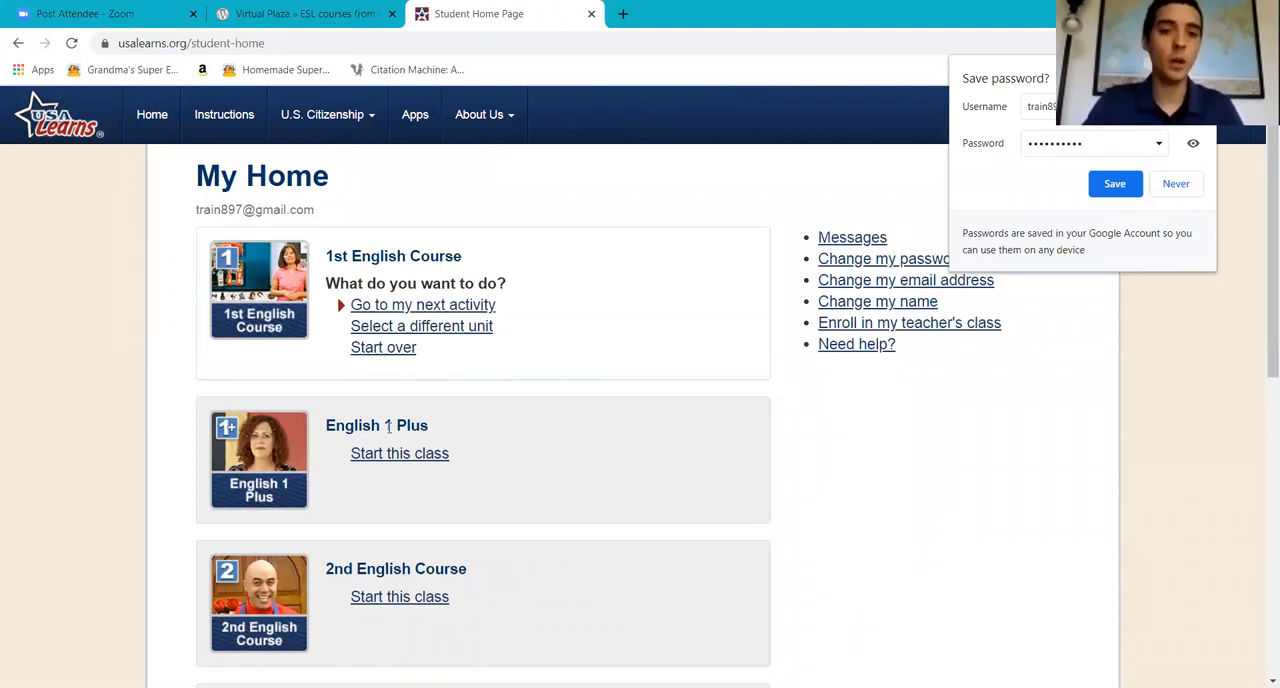
mouse_move(420, 326)
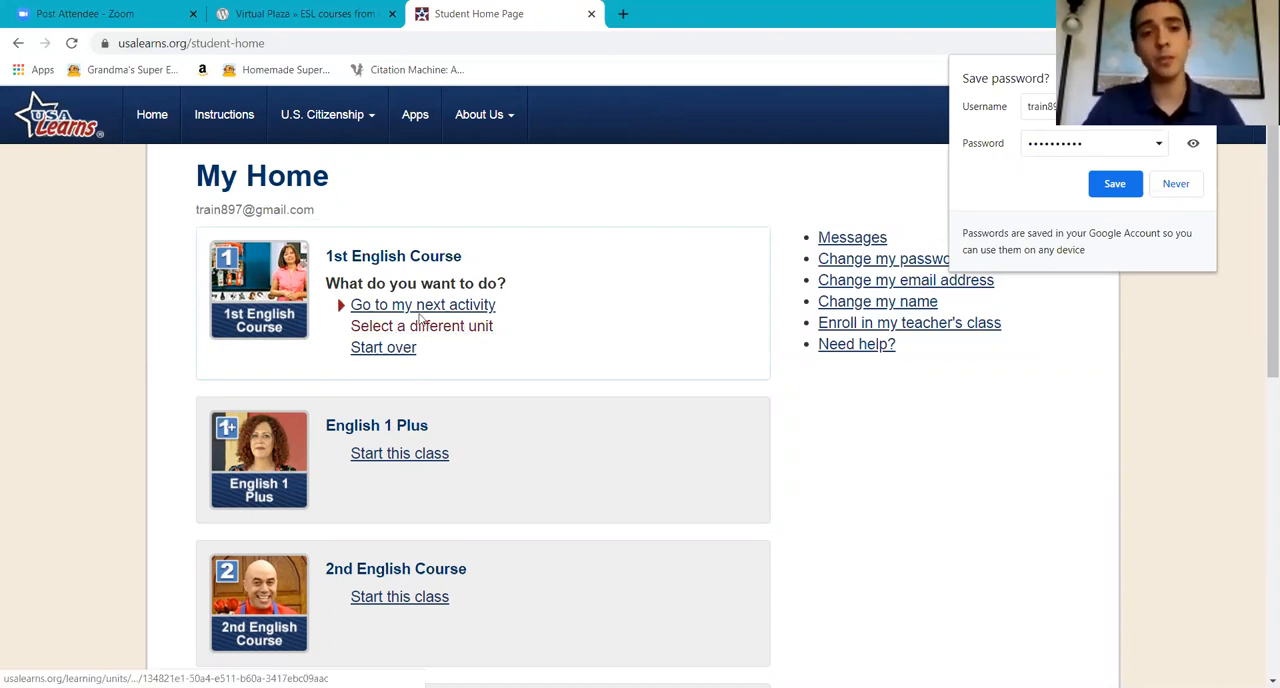
mouse_move(516, 280)
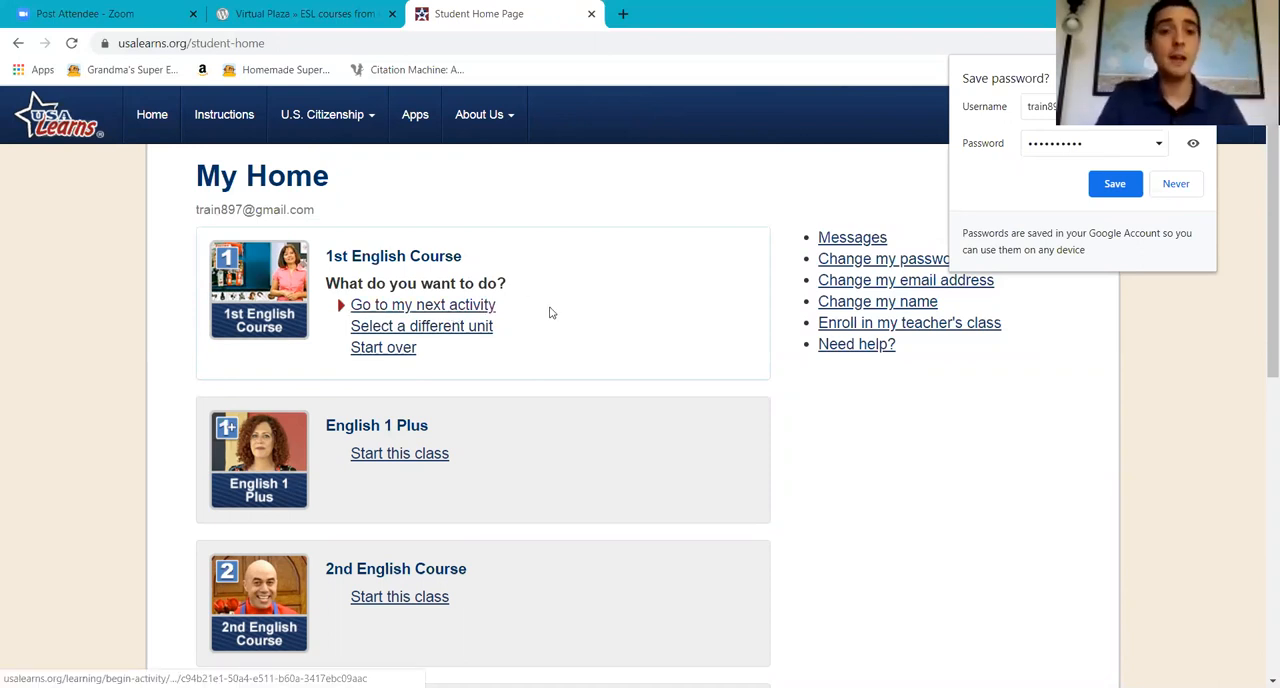
mouse_move(580, 344)
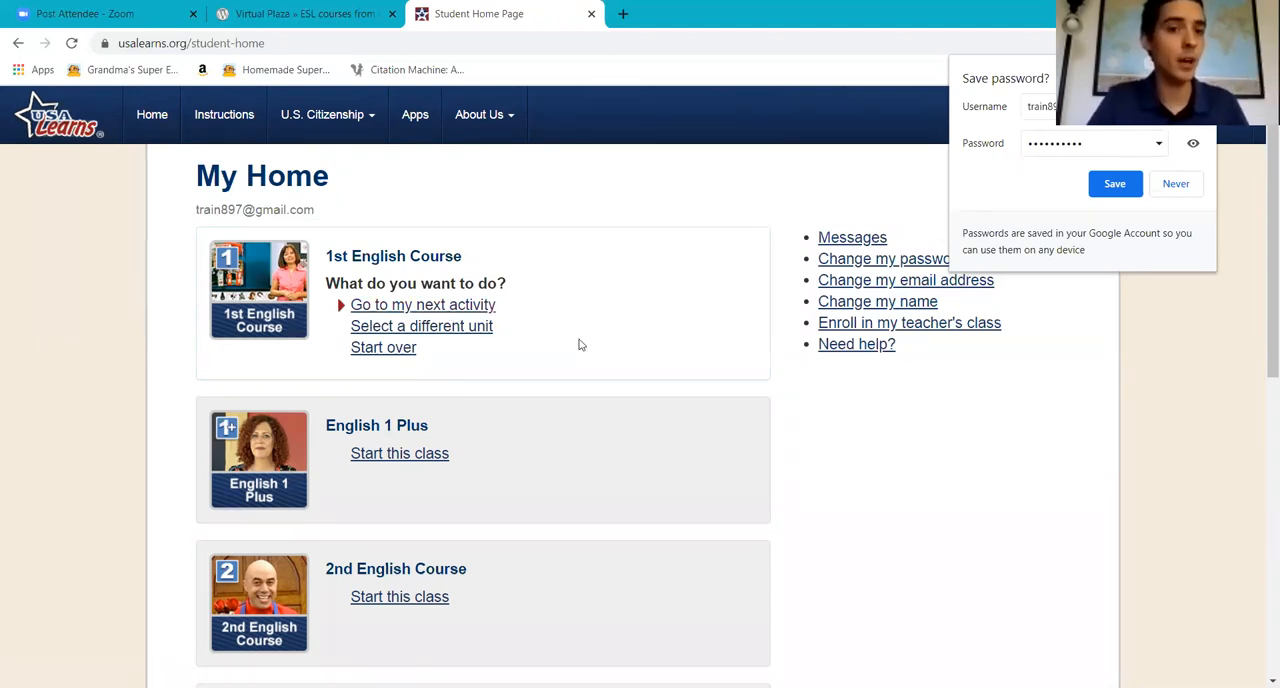
mouse_move(568, 340)
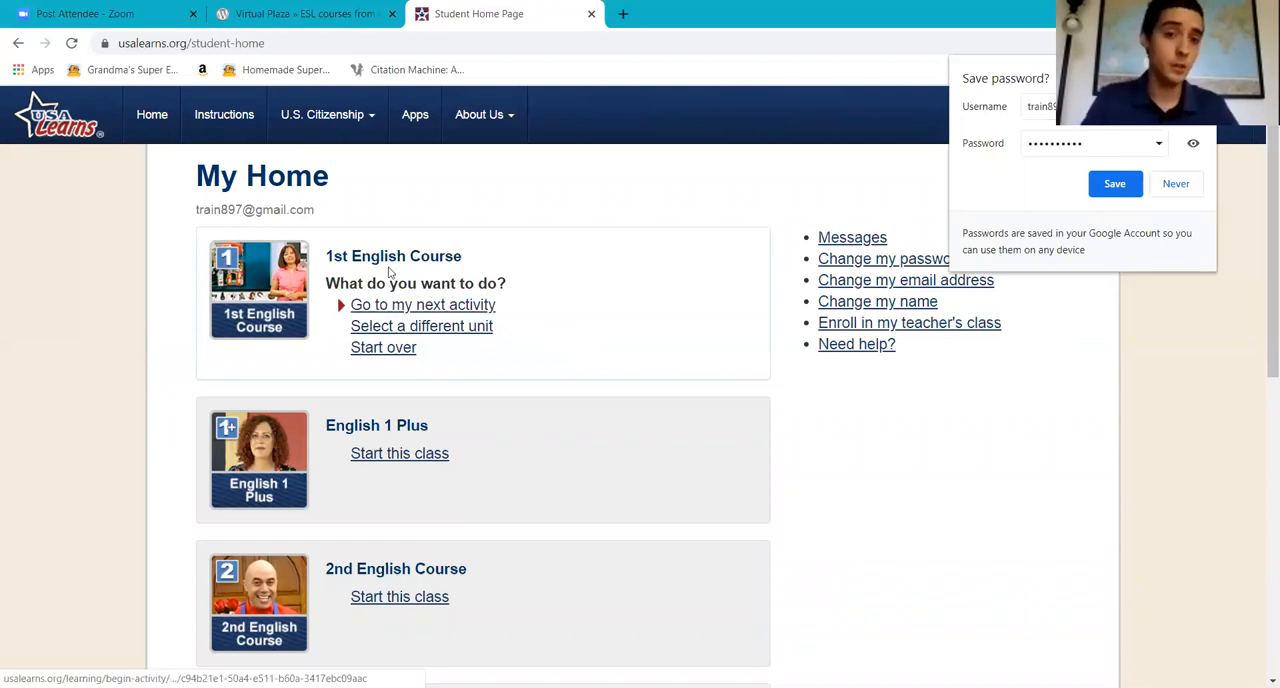
double_click(392, 256)
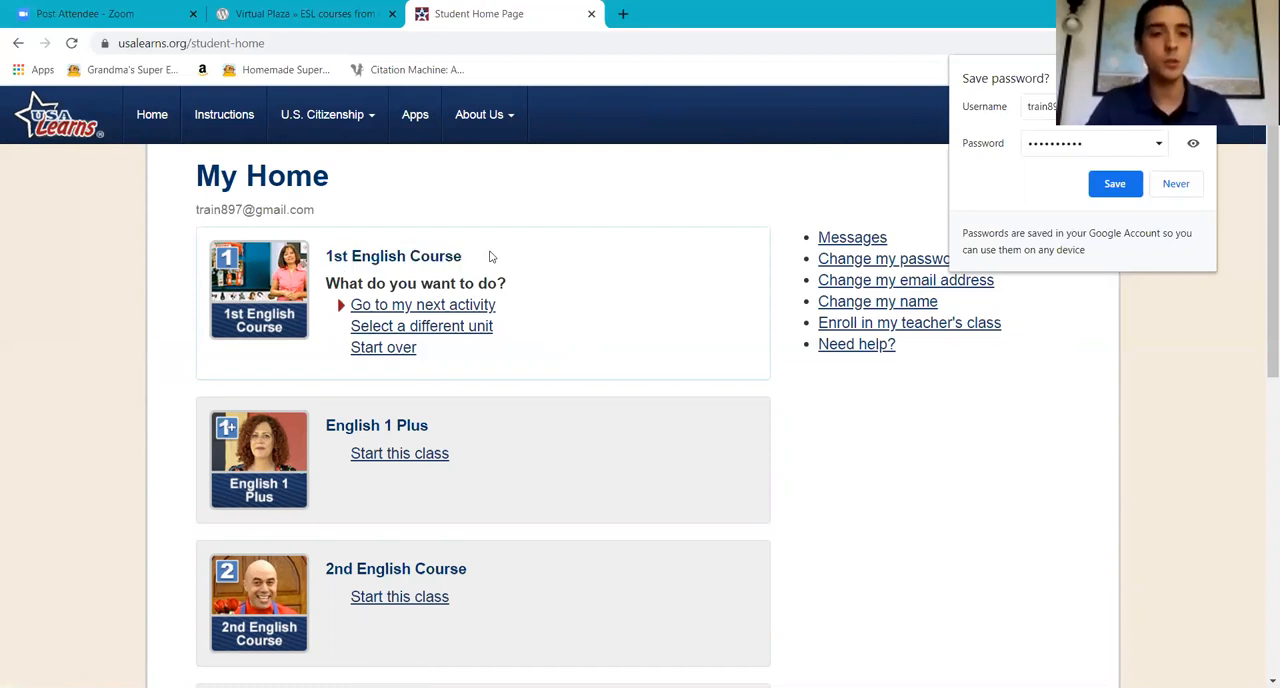
mouse_move(588, 298)
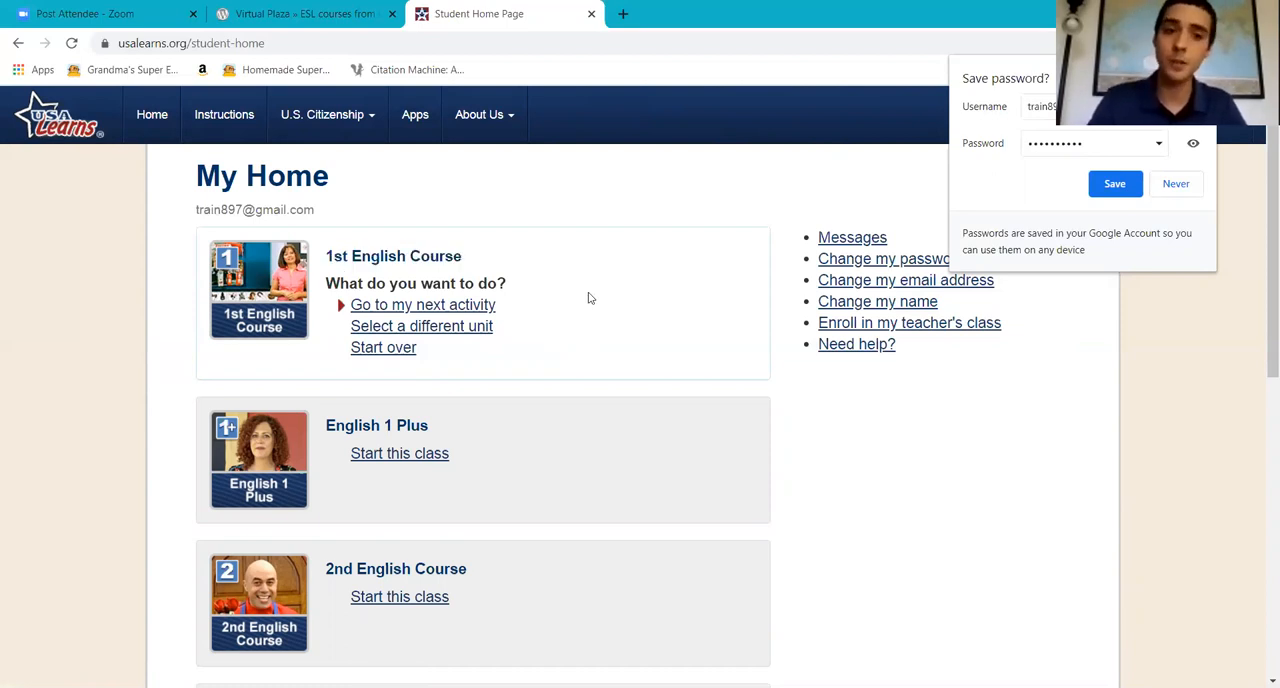
scroll(down, 3)
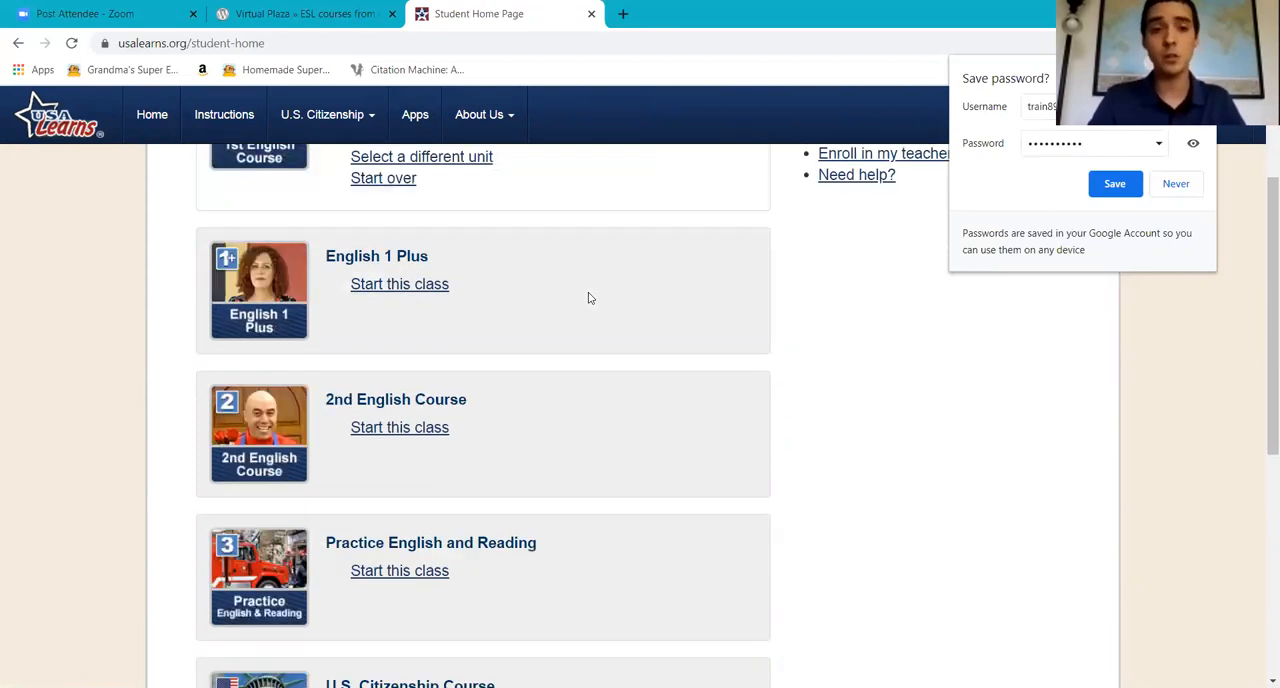
scroll(up, 3)
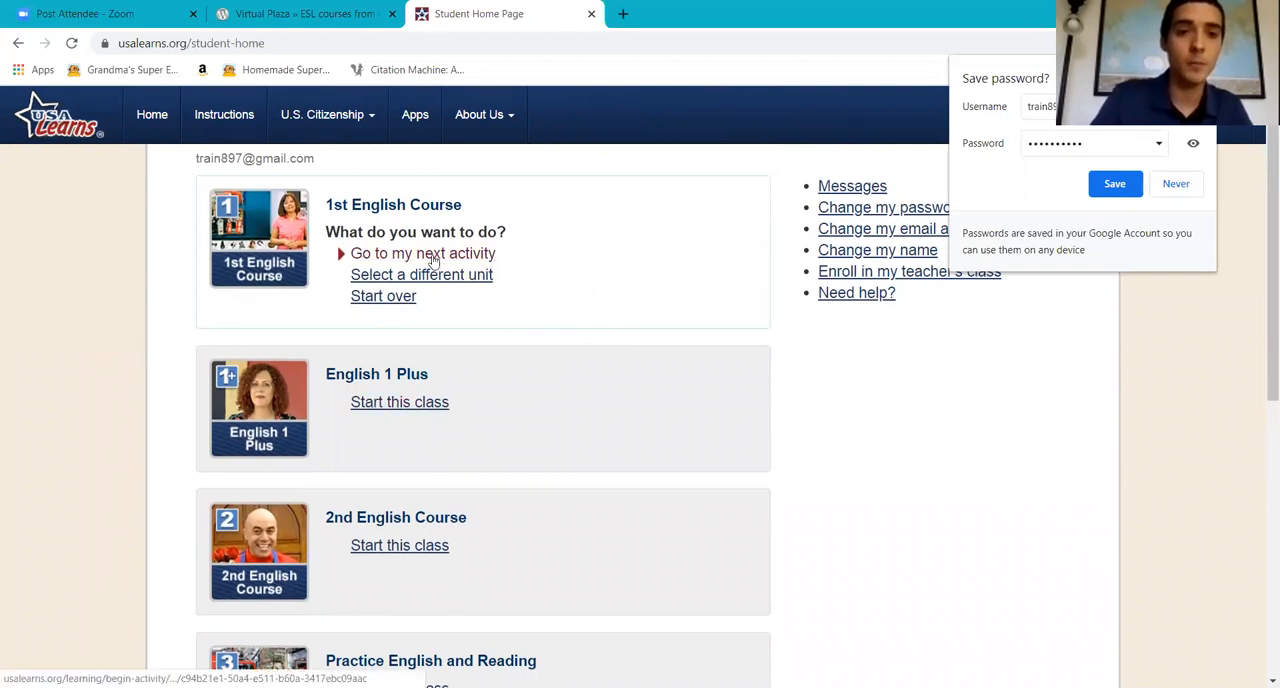
mouse_move(384, 296)
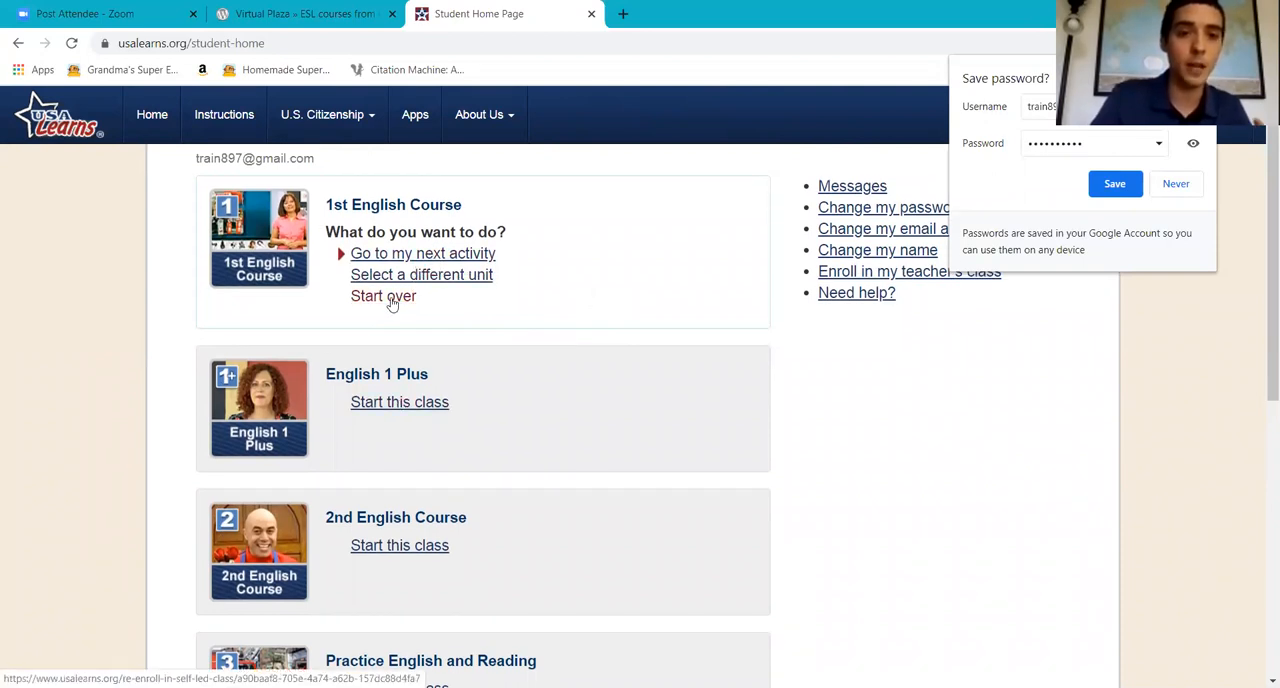
Start the 1st English Course over and confirm, bringing up its Unit Menu.
click(384, 296)
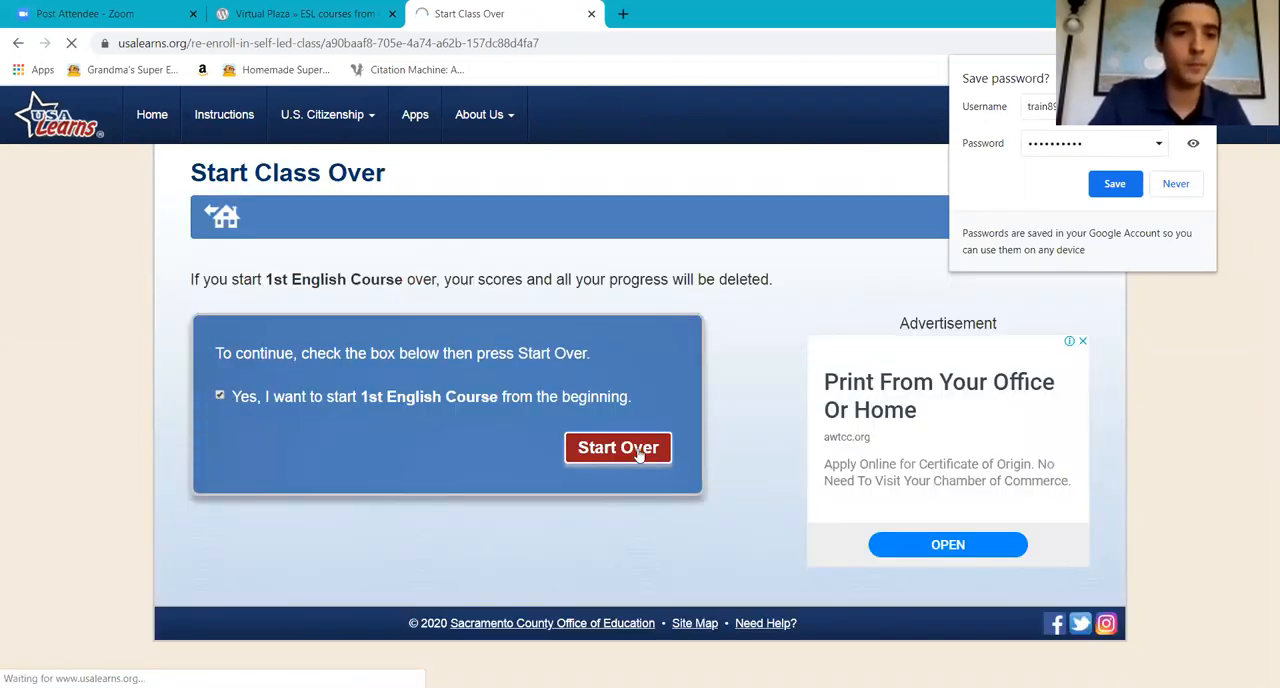
click(618, 448)
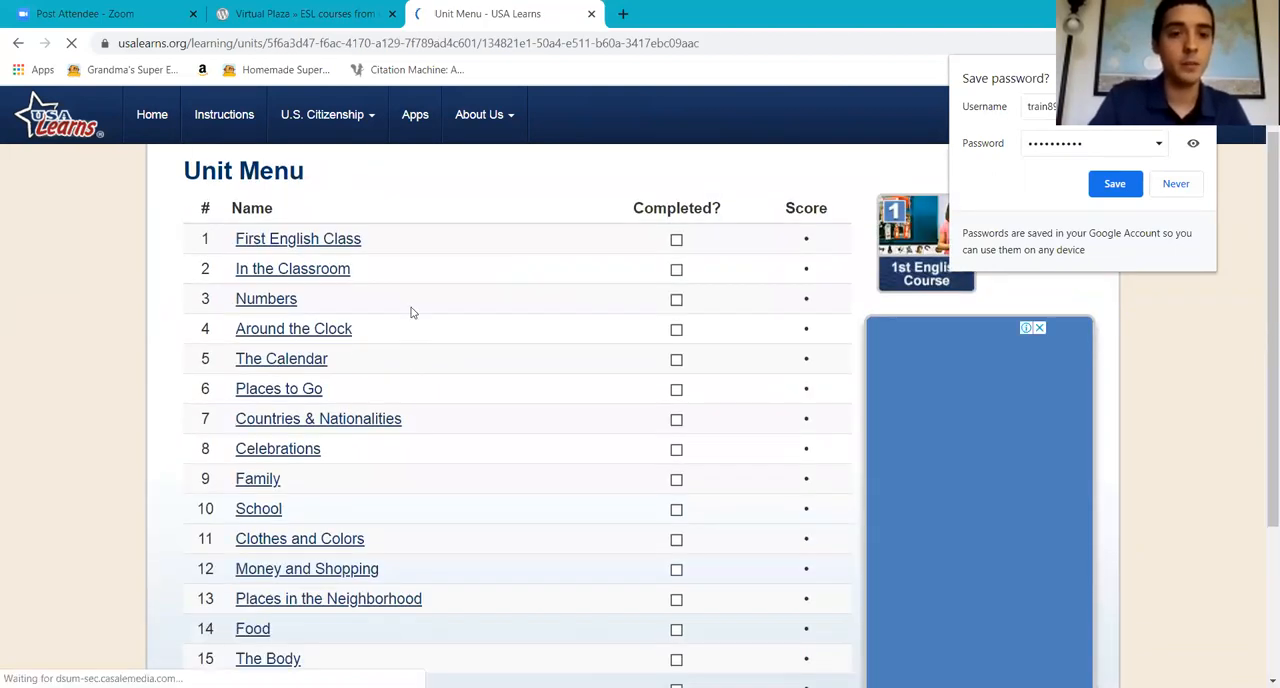
scroll(down, 3)
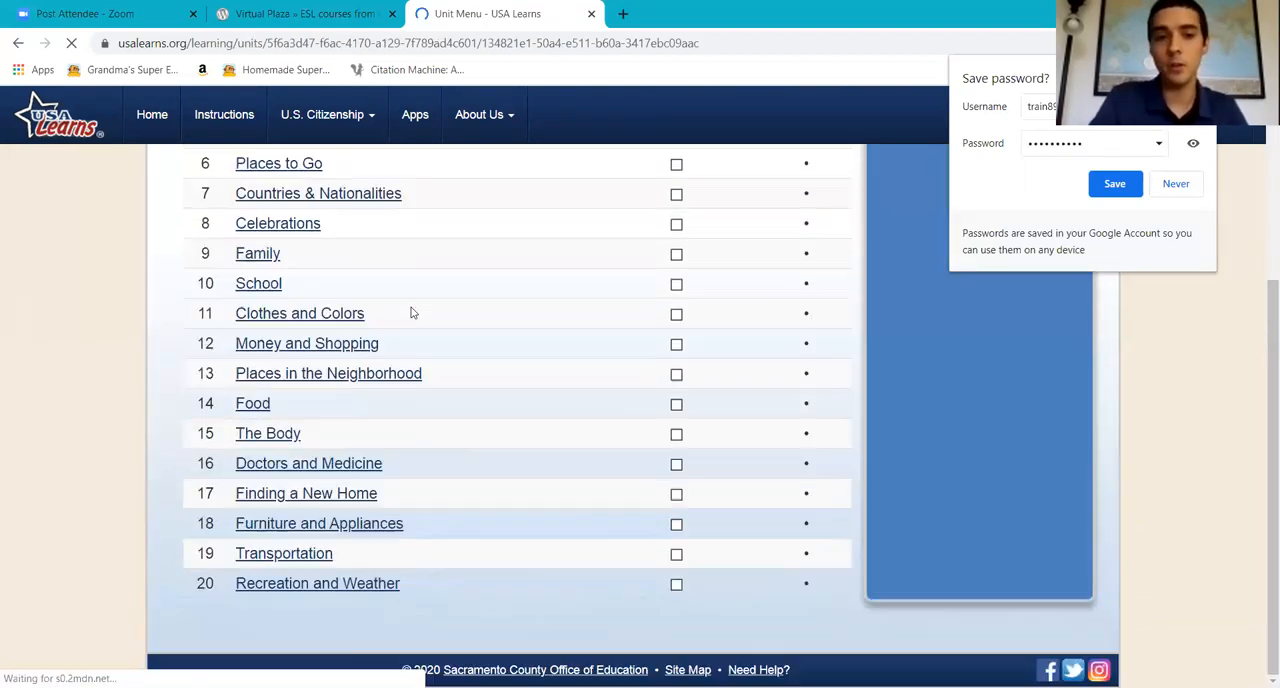
scroll(up, 3)
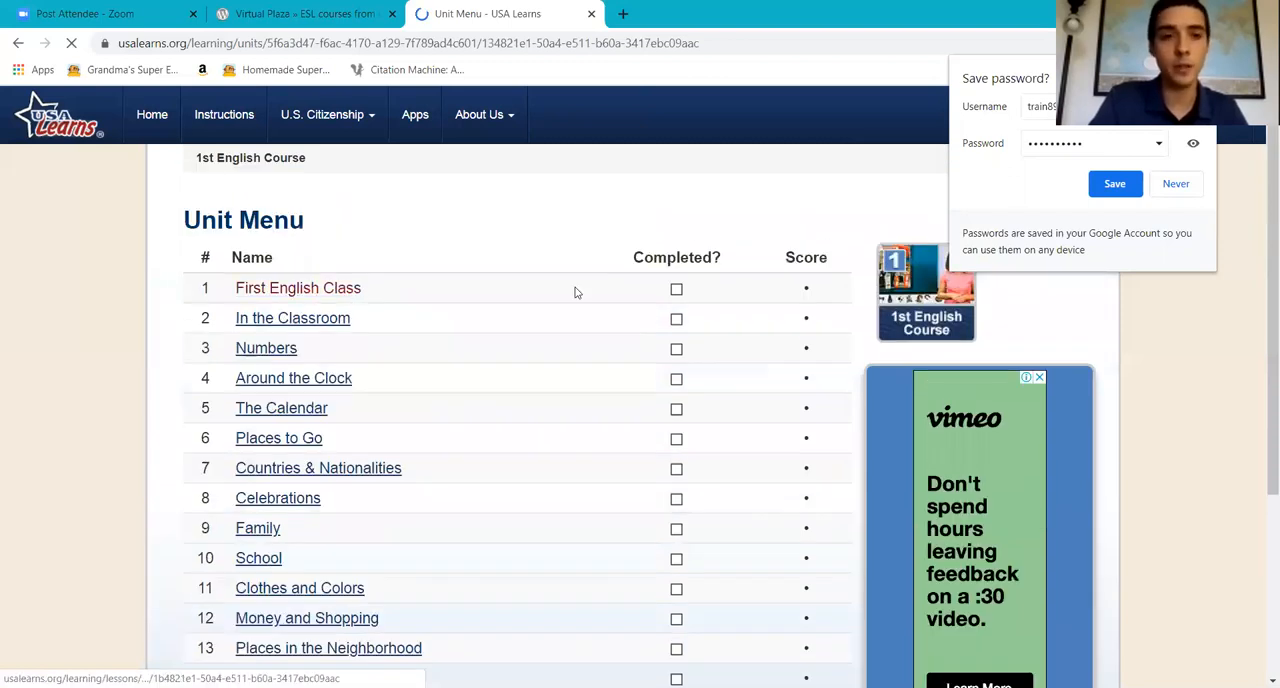
scroll(down, 3)
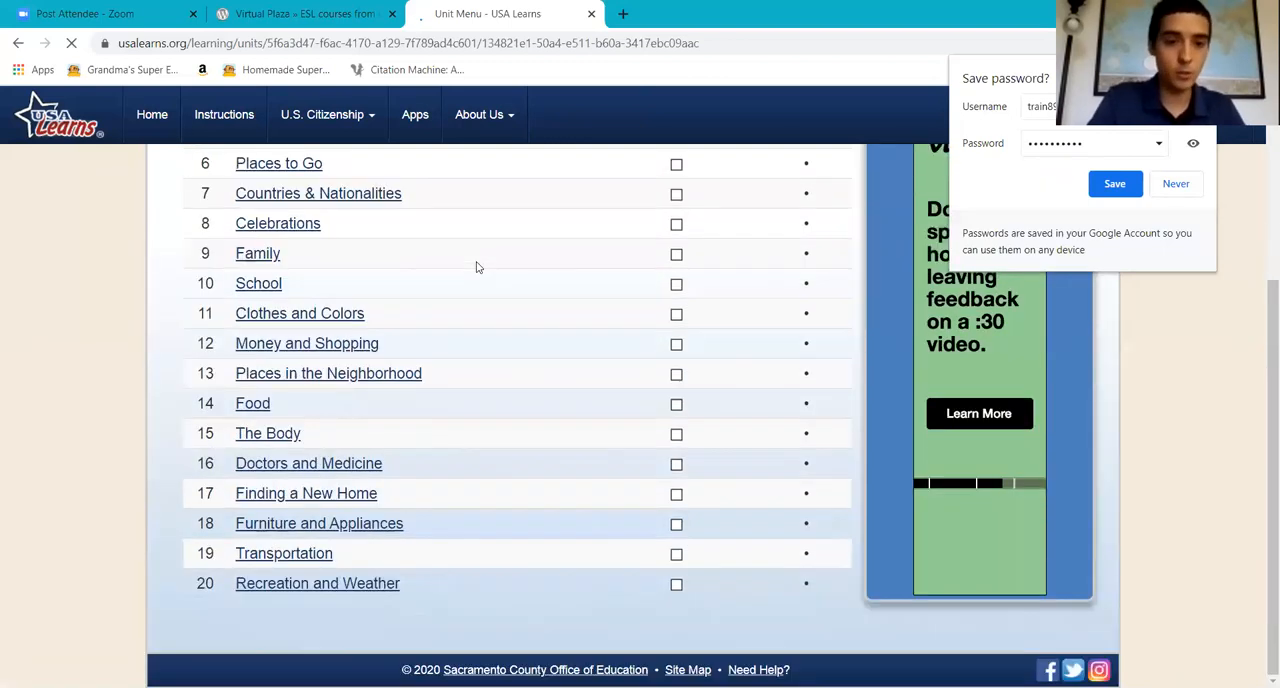
scroll(up, 3)
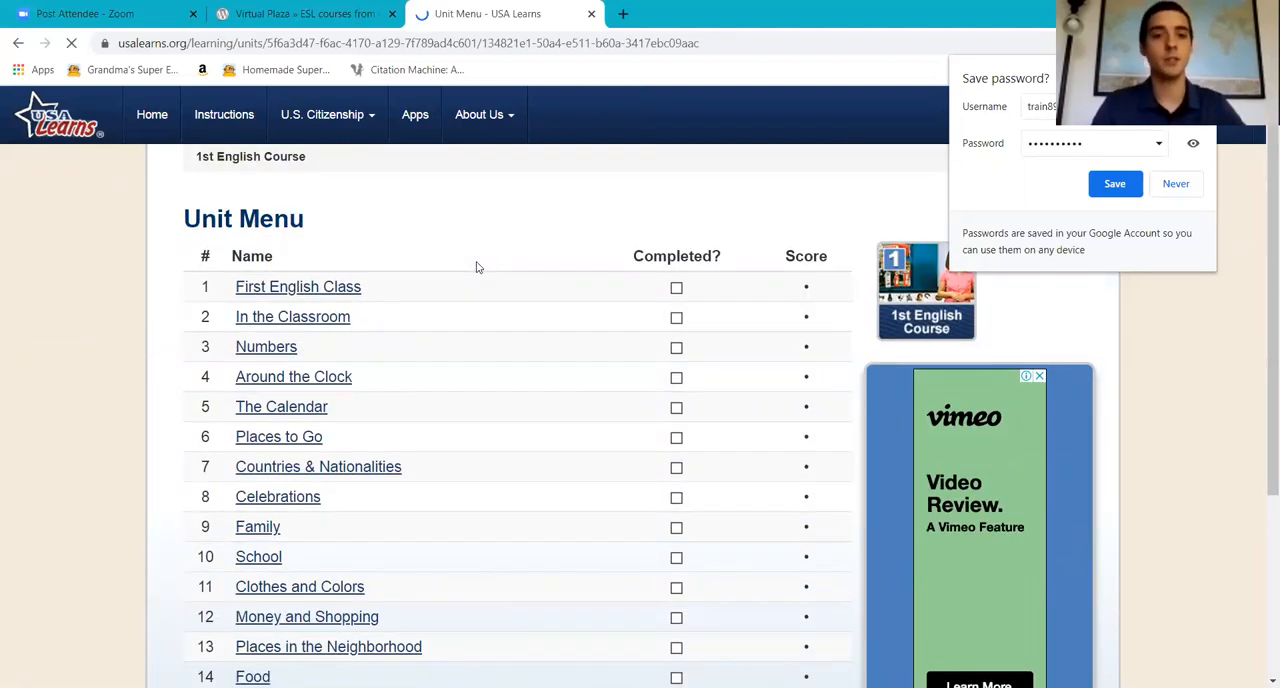
scroll(down, 3)
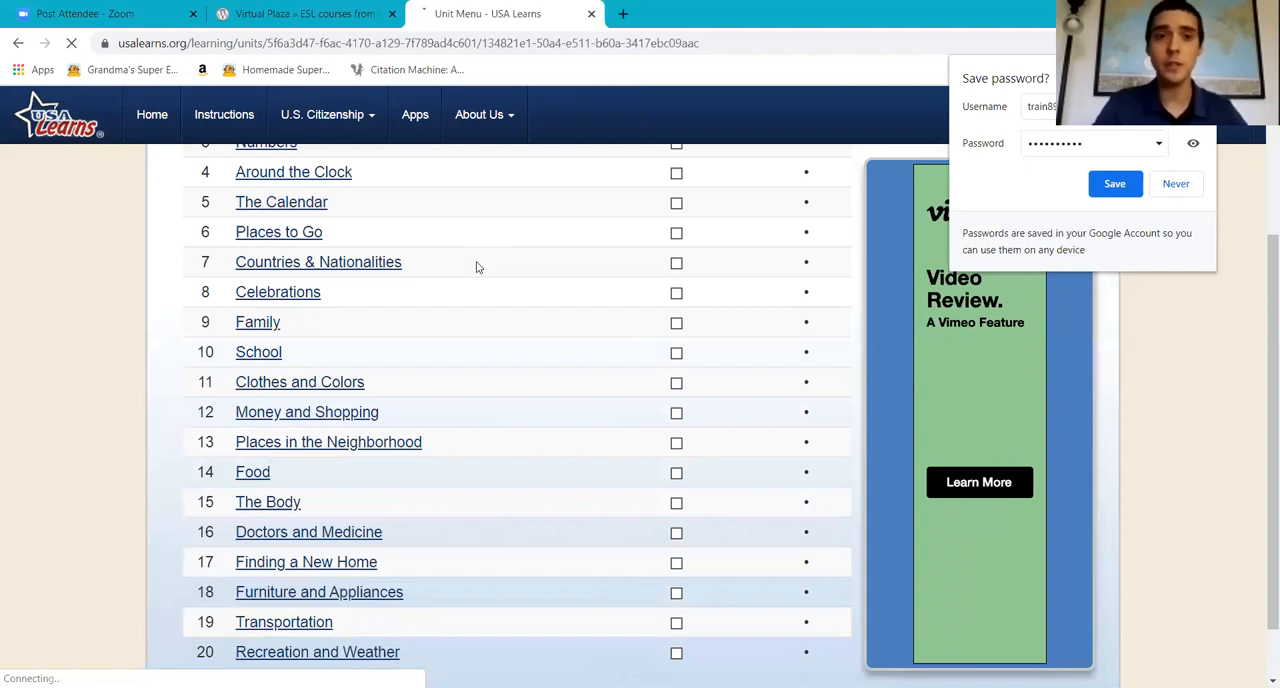
scroll(up, 3)
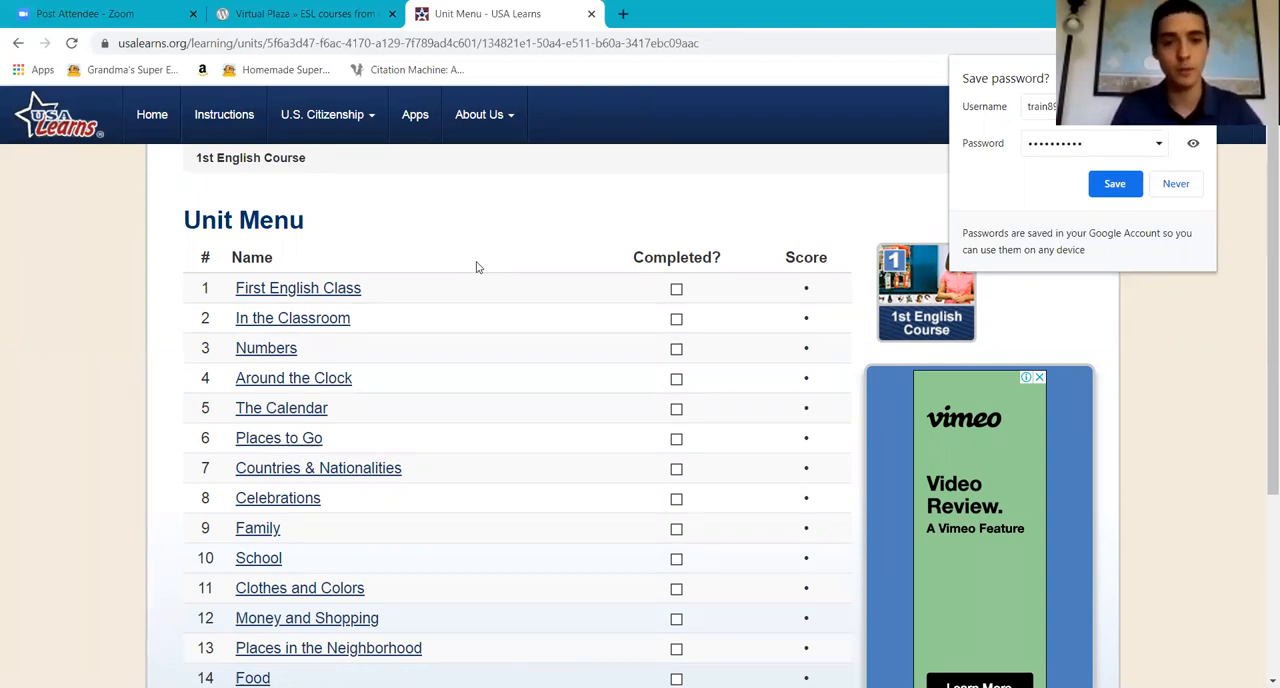
mouse_move(520, 296)
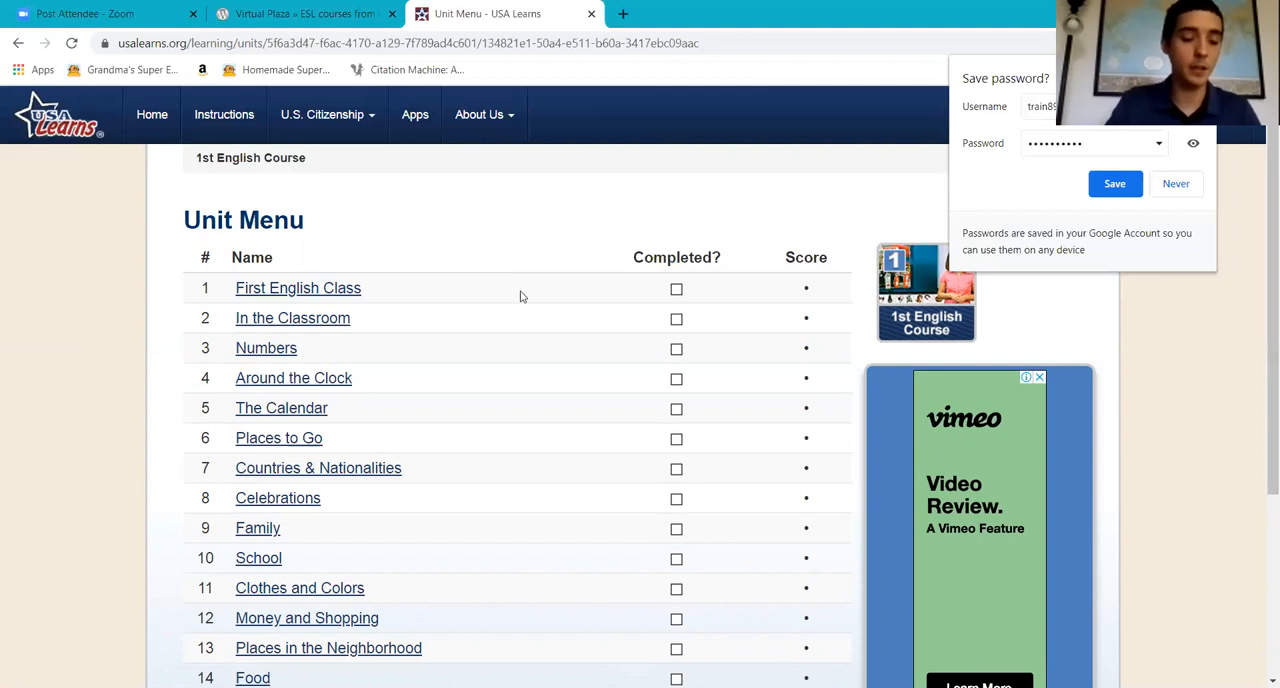
mouse_move(548, 212)
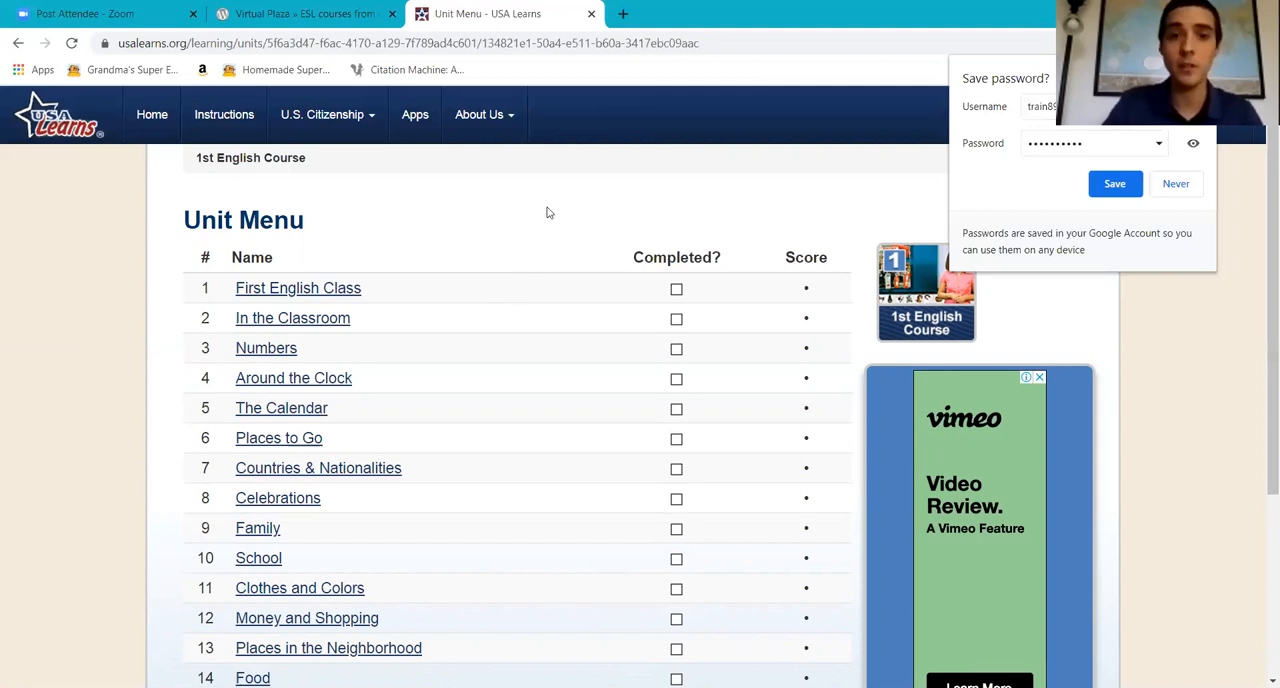